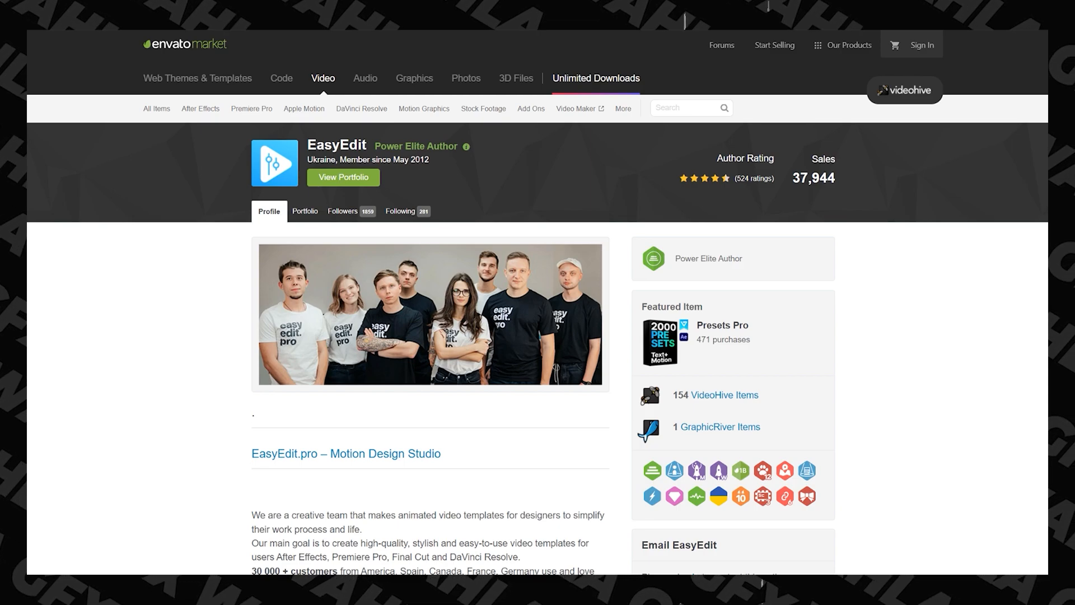
Step: Scroll down the EasyEdit author page and the EasyEdit.pro templates homepage
{"action": "scroll", "scroll_direction": "down", "scroll_amount": 3}
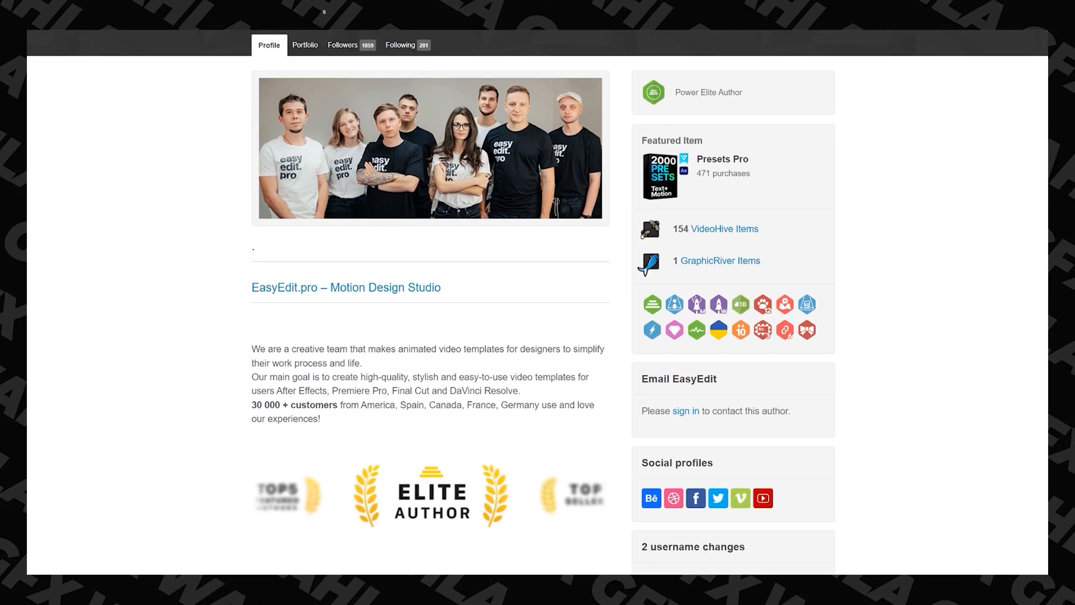
{"action": "scroll", "scroll_direction": "down", "scroll_amount": 3}
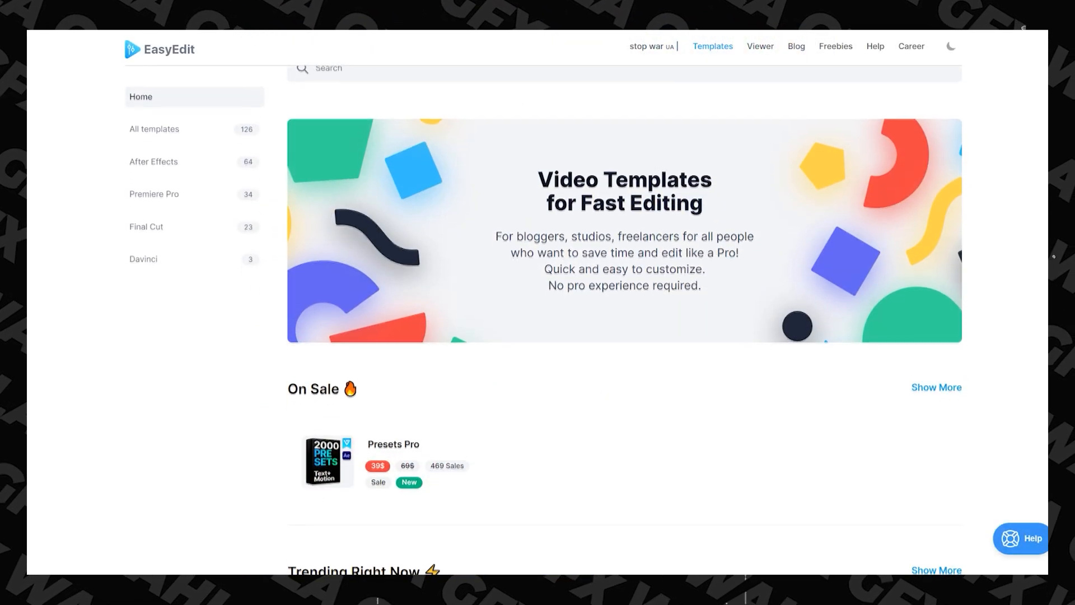
{"action": "scroll", "scroll_direction": "down", "scroll_amount": 3}
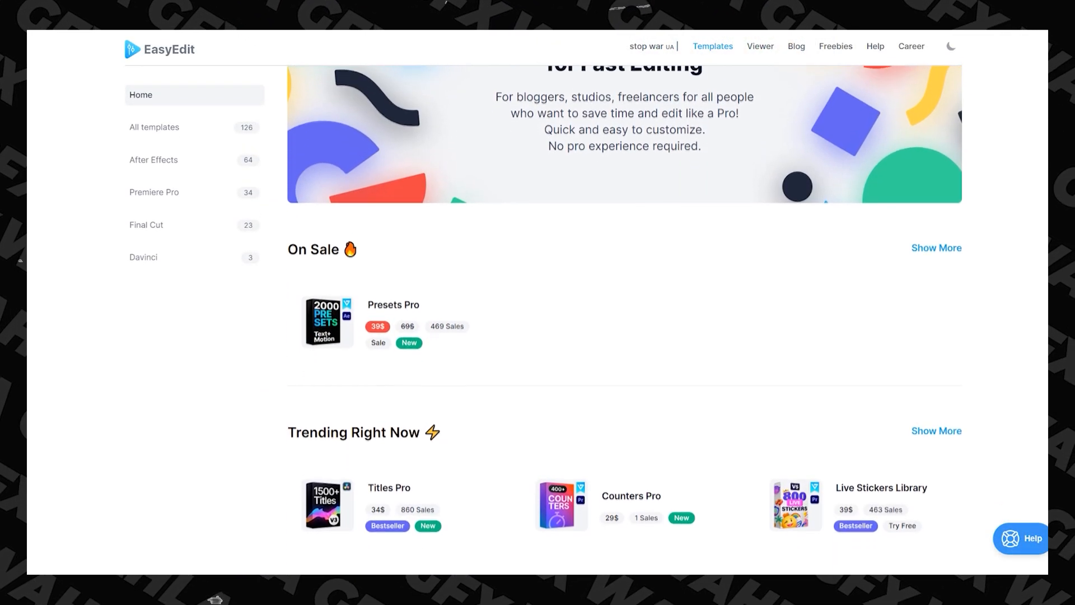
{"action": "scroll", "scroll_direction": "down", "scroll_amount": 3}
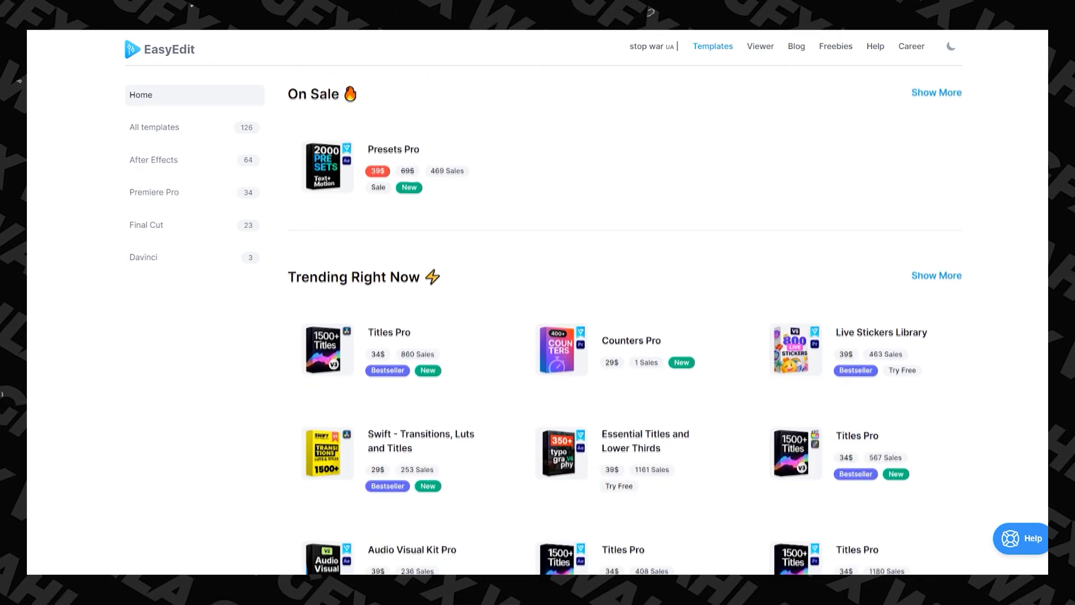
{"action": "scroll", "scroll_direction": "down", "scroll_amount": 3}
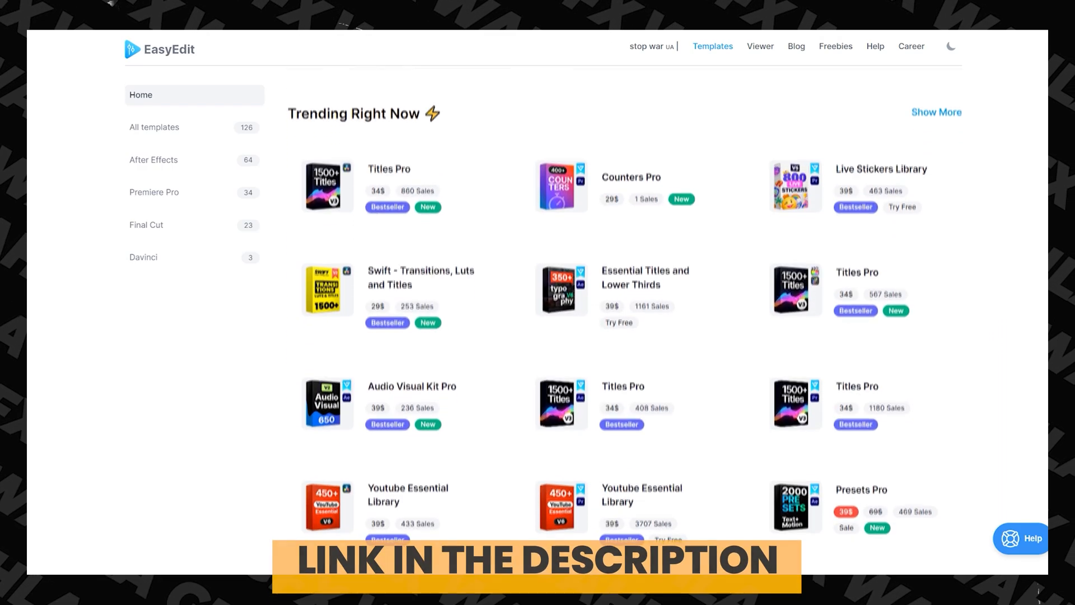
{"action": "scroll", "scroll_direction": "down", "scroll_amount": 3}
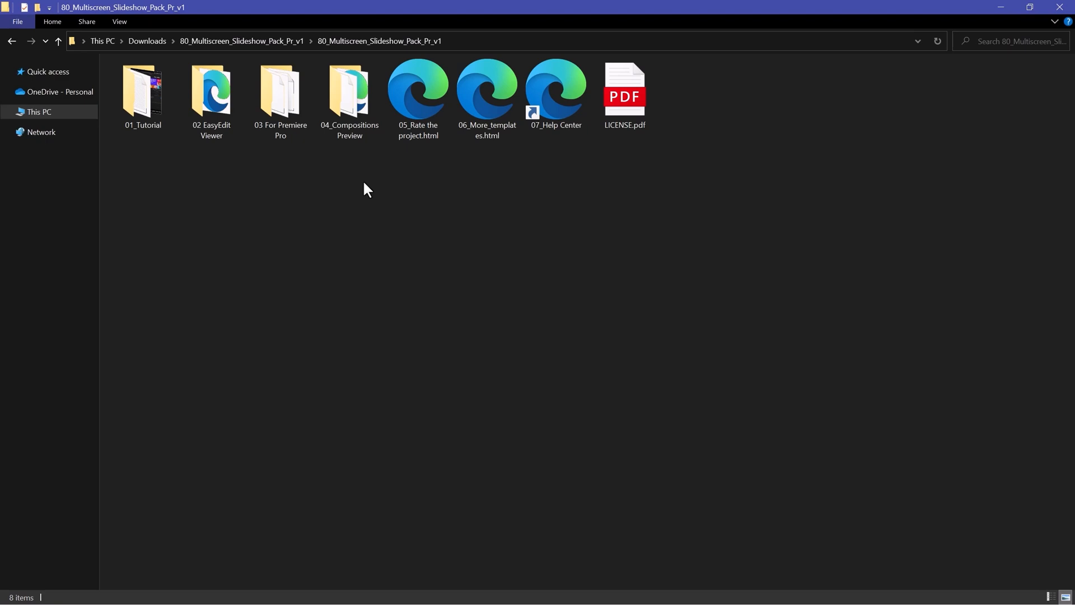
Step: Browse the 01_Tutorial, EasyEdit Viewer and Premiere Pro folders, then launch the compositions catalog shortcut
{"action": "left_click", "coordinate": [142, 93]}
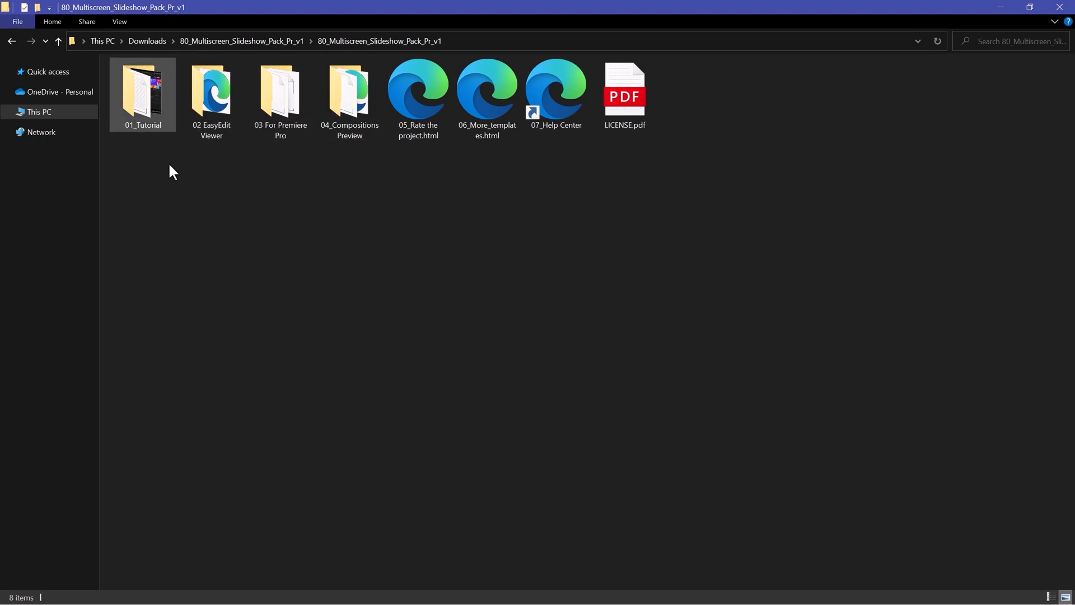
{"action": "double_click", "coordinate": [142, 95]}
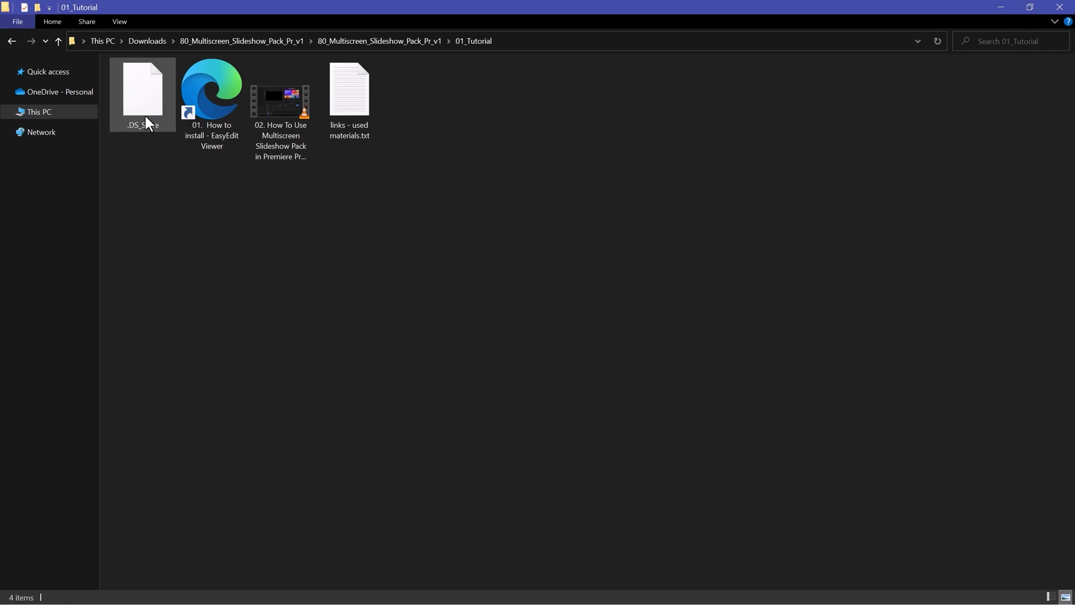
{"action": "left_click", "coordinate": [280, 103]}
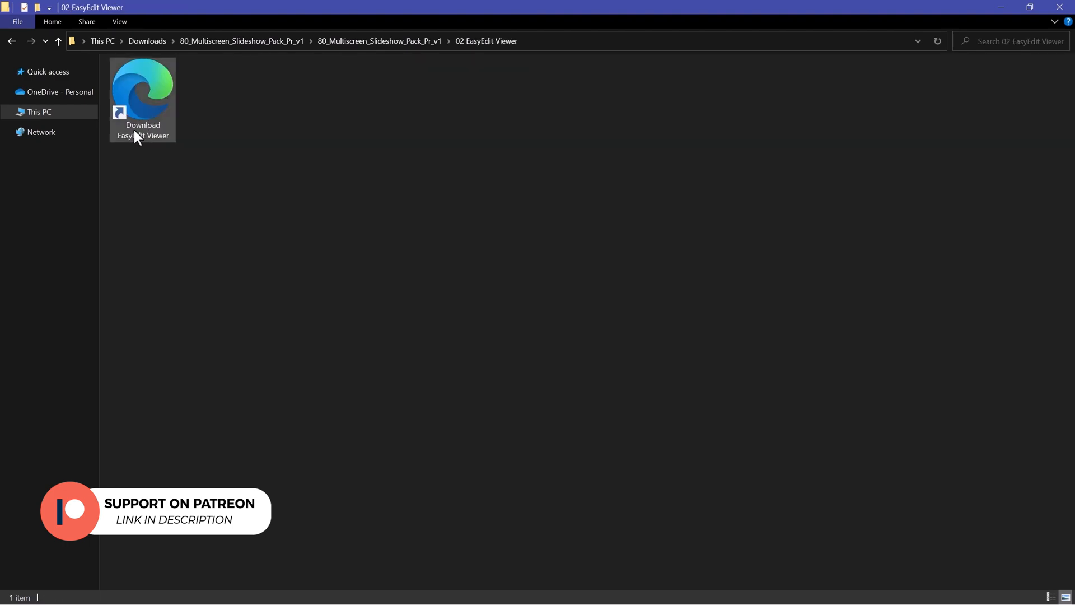
{"action": "double_click", "coordinate": [142, 81]}
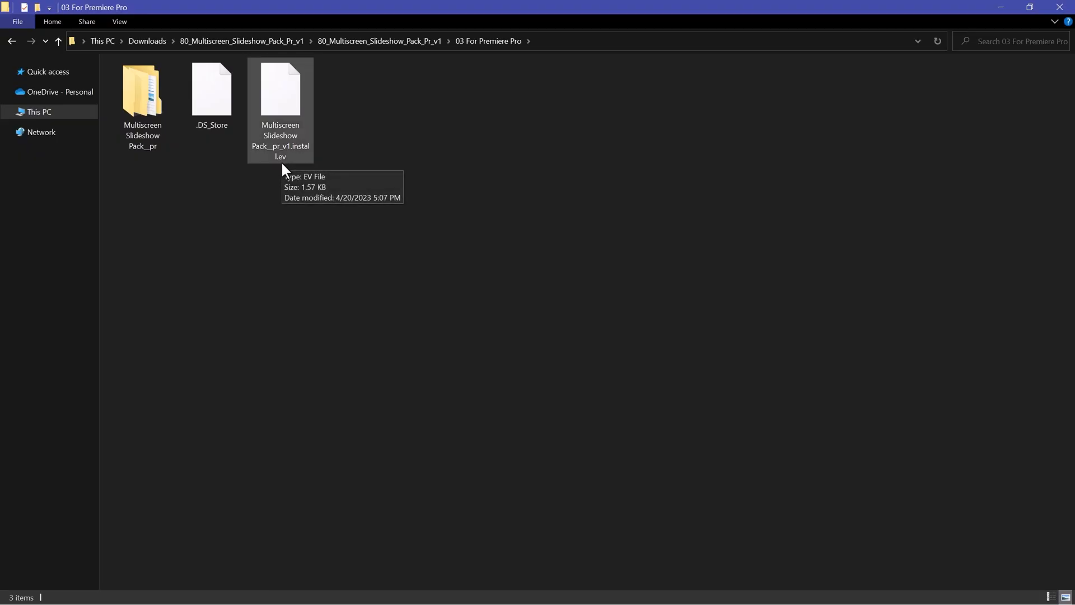
{"action": "mouse_move", "coordinate": [342, 213]}
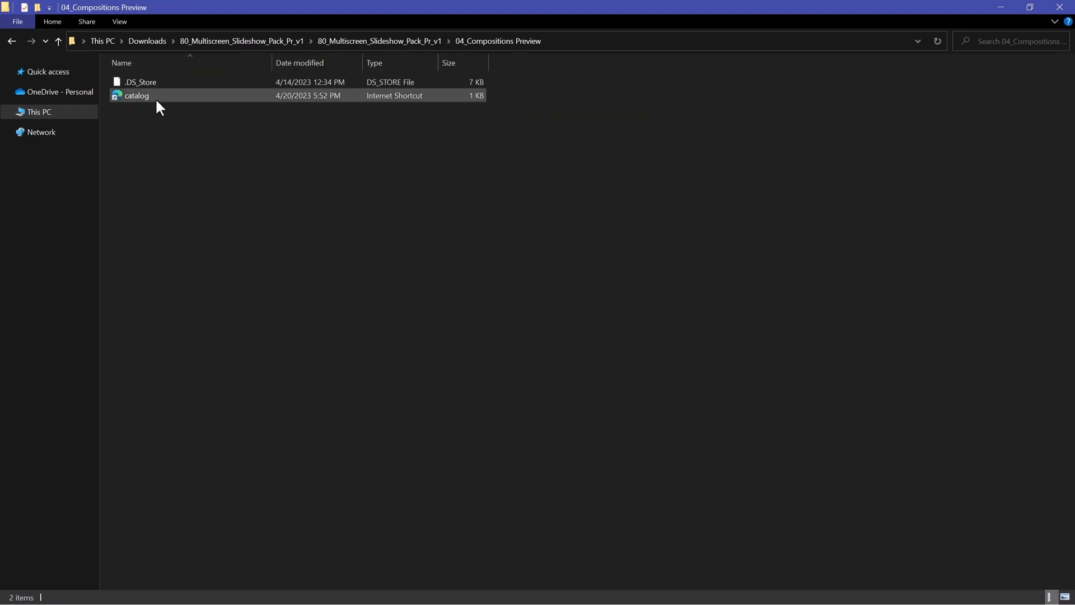
{"action": "double_click", "coordinate": [136, 95]}
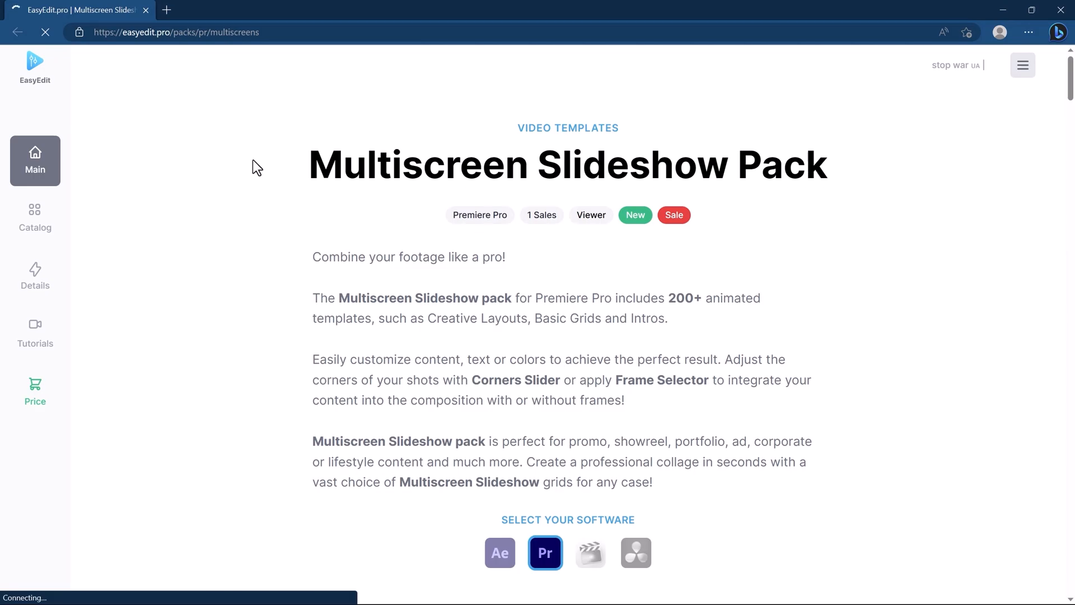
Step: Scroll through the Multiscreen Slideshow Pack description page
{"action": "scroll", "scroll_direction": "down", "scroll_amount": 3}
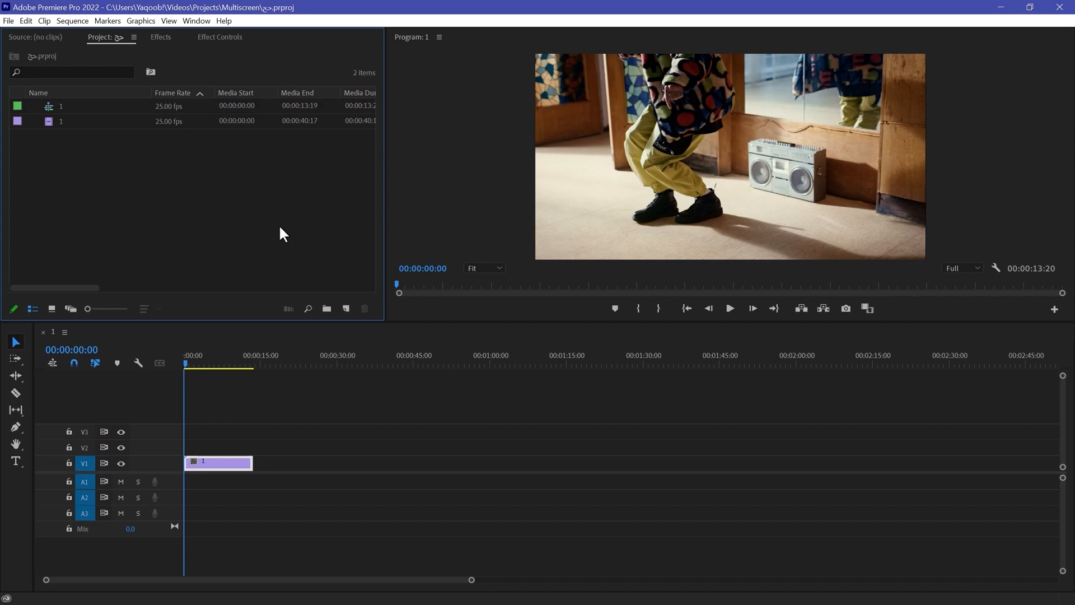
Step: Launch the EasyEdit Viewer extension from Window > Extensions
{"action": "left_click", "coordinate": [196, 20]}
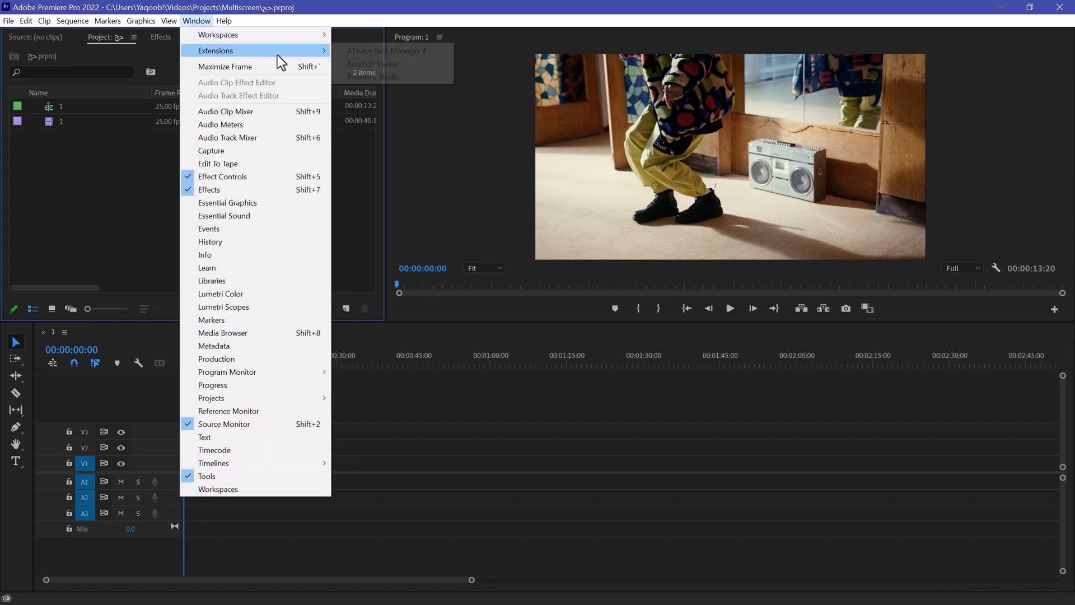
{"action": "mouse_move", "coordinate": [372, 64]}
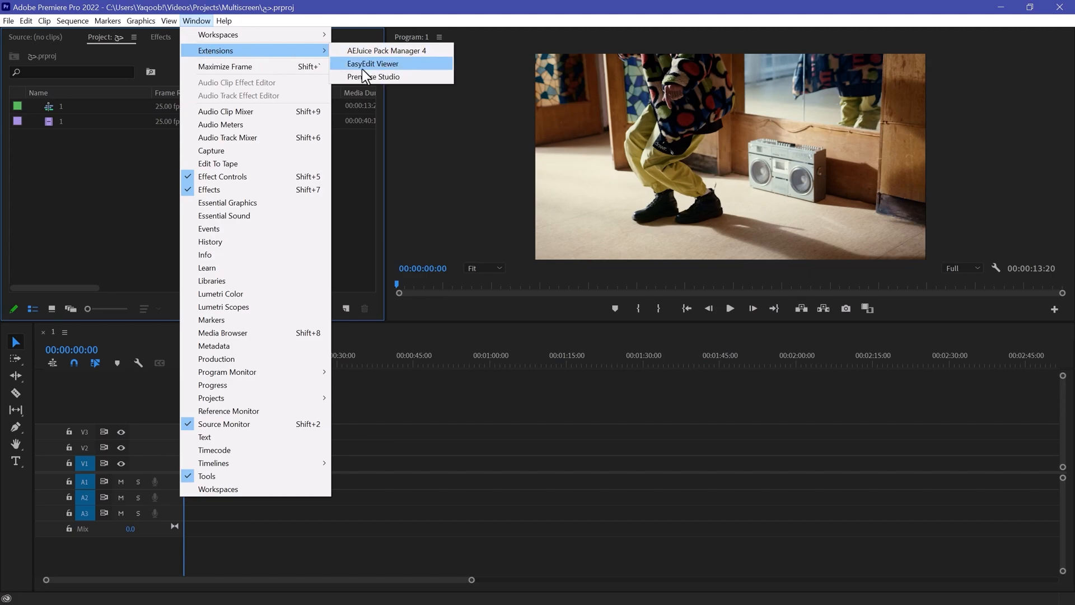
{"action": "left_click", "coordinate": [373, 64]}
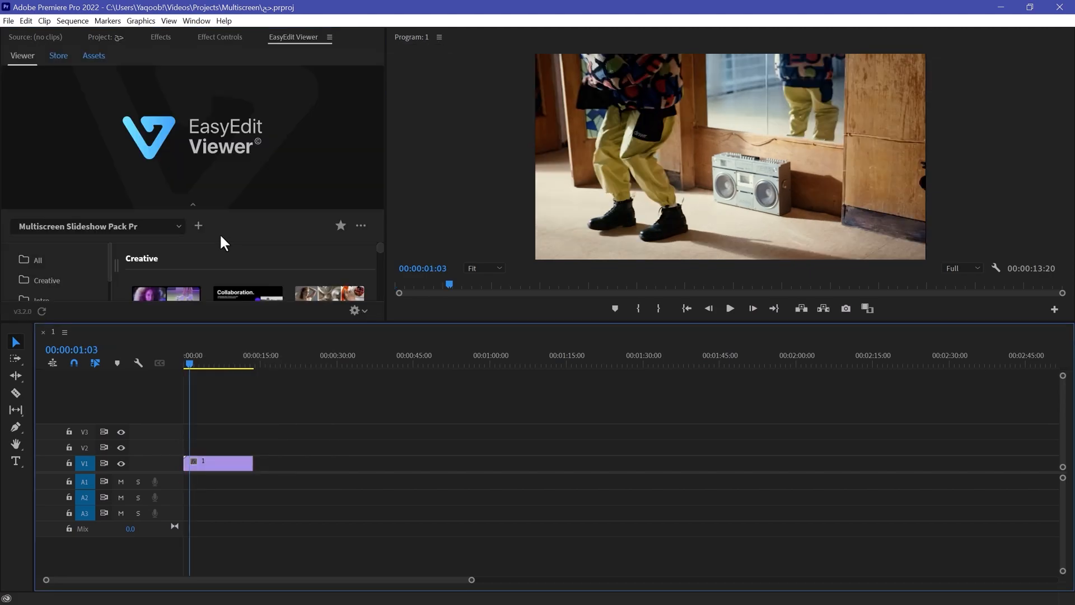
{"action": "mouse_move", "coordinate": [198, 226]}
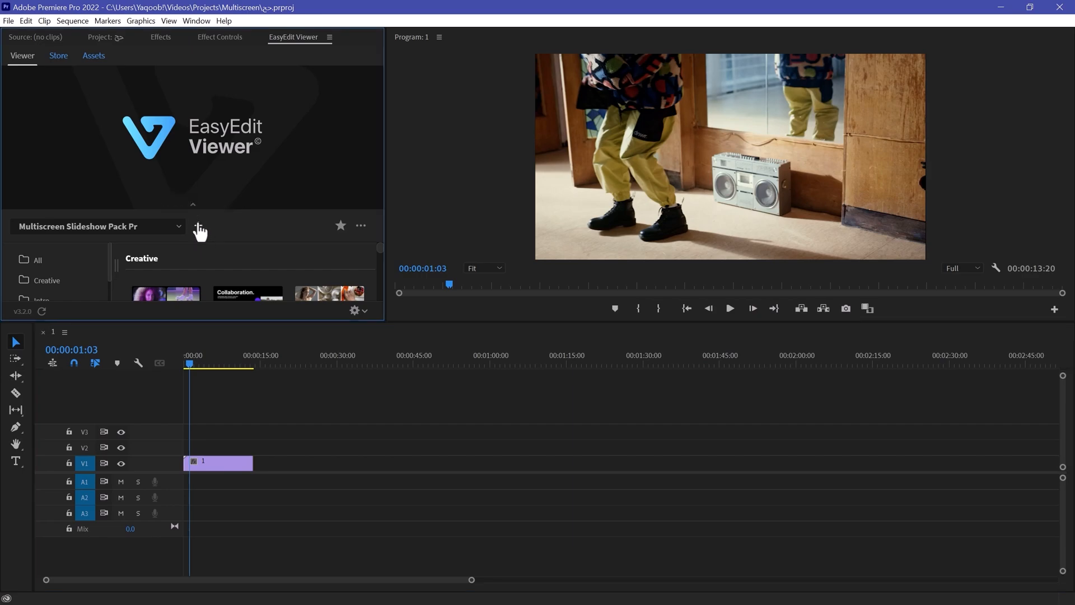
{"action": "mouse_move", "coordinate": [187, 239]}
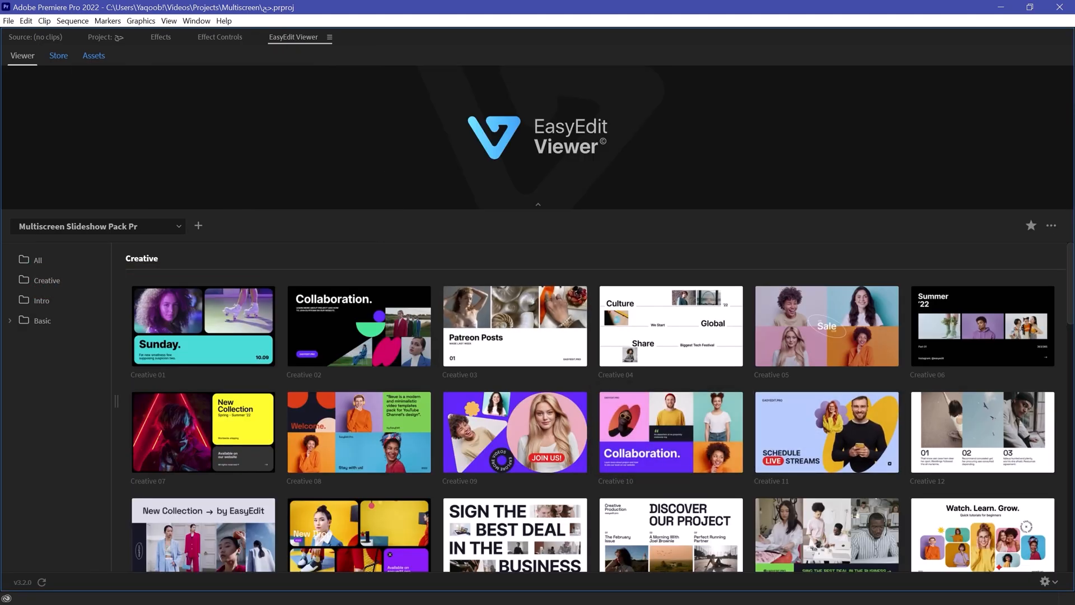
Step: Find Creative 38 in the viewer grid and import it into the sequence
{"action": "scroll", "scroll_direction": "down", "scroll_amount": 3}
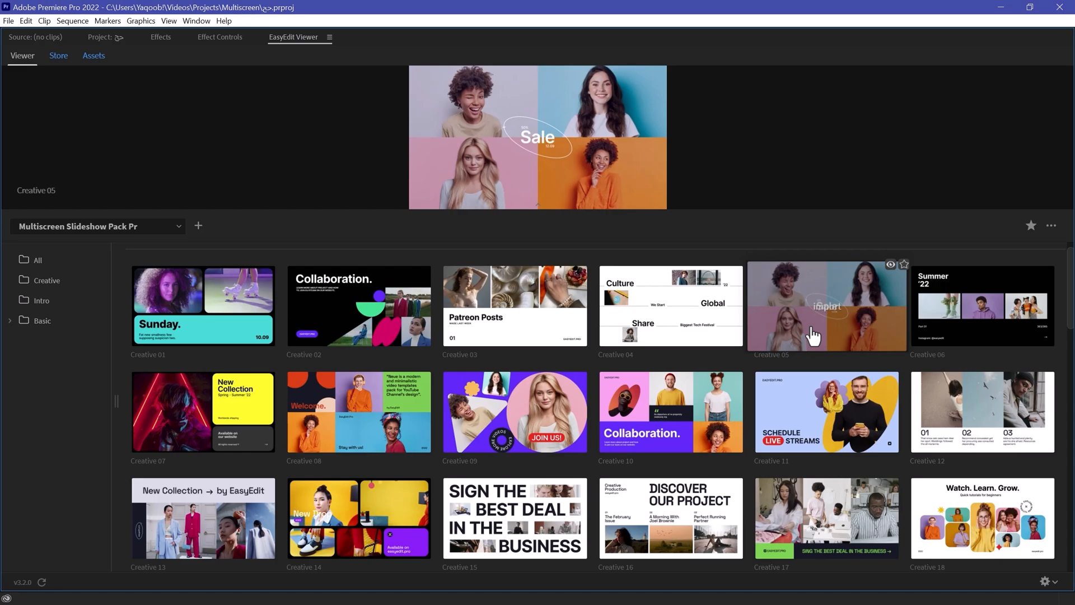
{"action": "scroll", "scroll_direction": "down", "scroll_amount": 3}
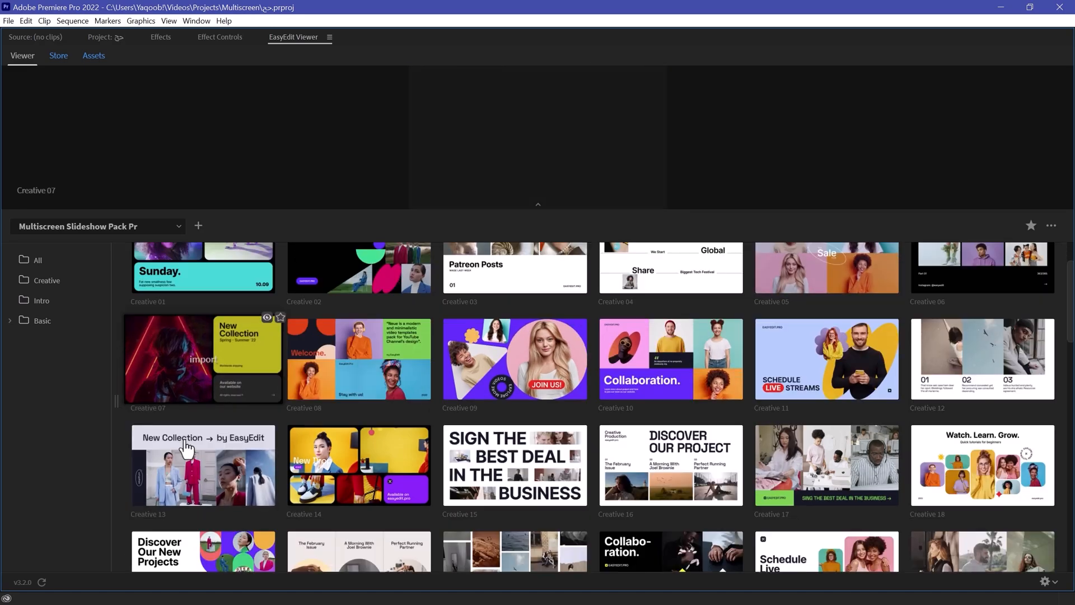
{"action": "scroll", "scroll_direction": "down", "scroll_amount": 3}
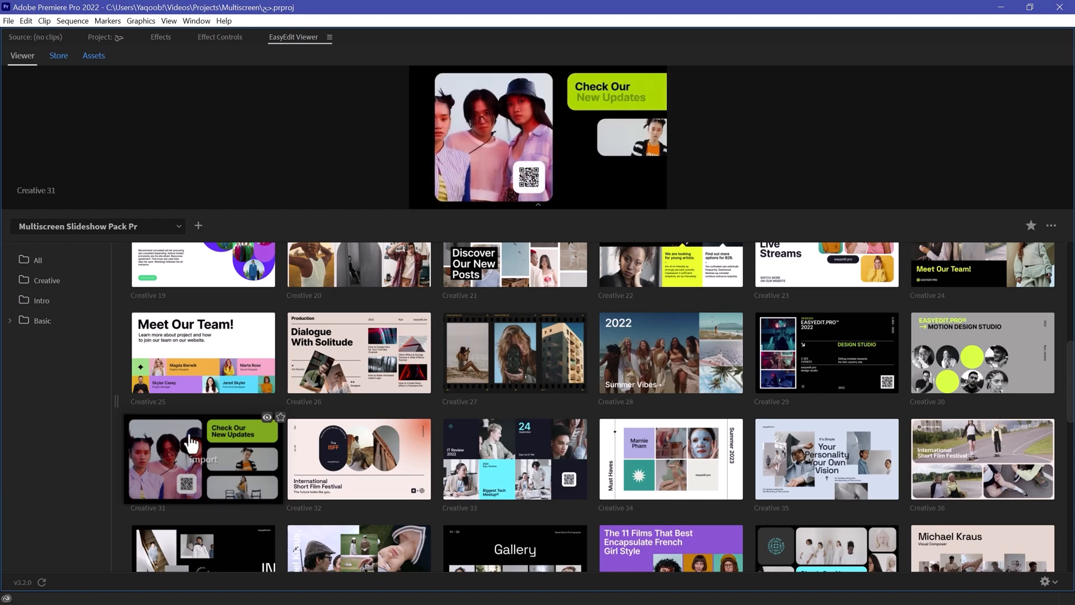
{"action": "scroll", "scroll_direction": "down", "scroll_amount": 3}
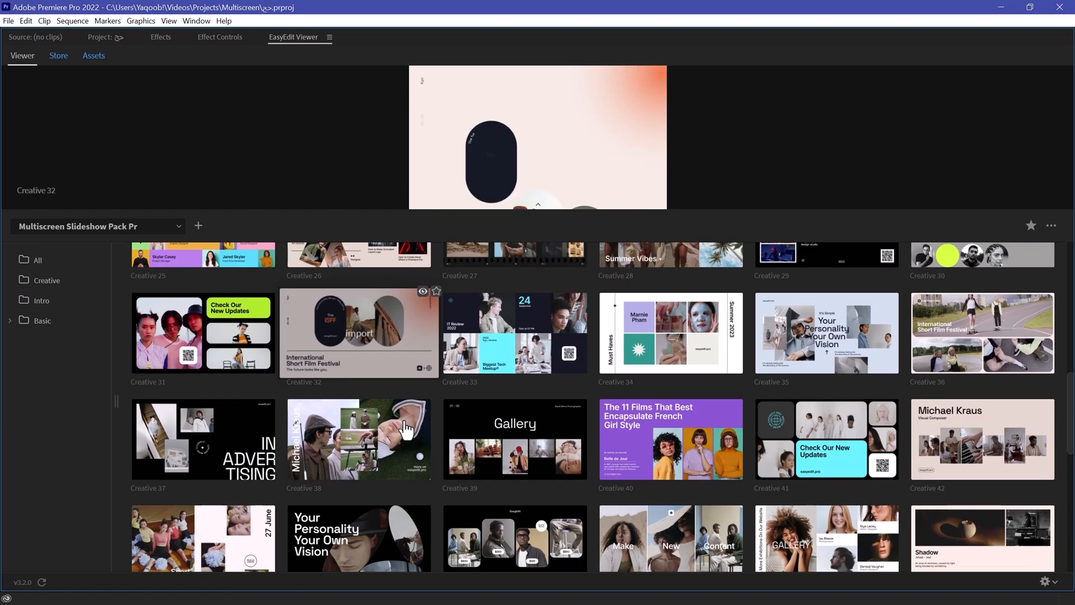
{"action": "scroll", "scroll_direction": "down", "scroll_amount": 3}
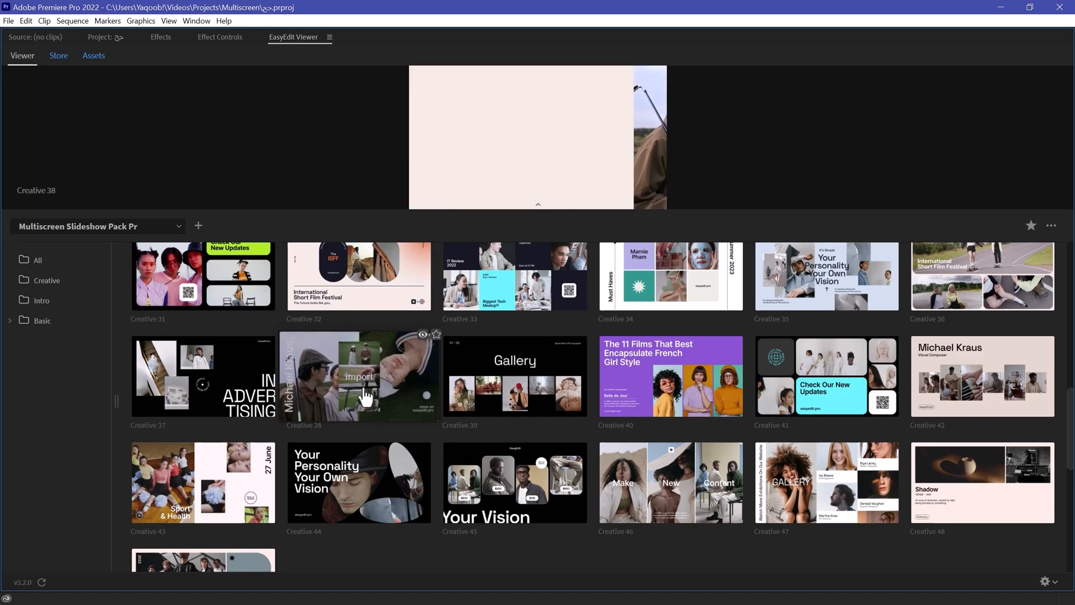
{"action": "left_click", "coordinate": [359, 377]}
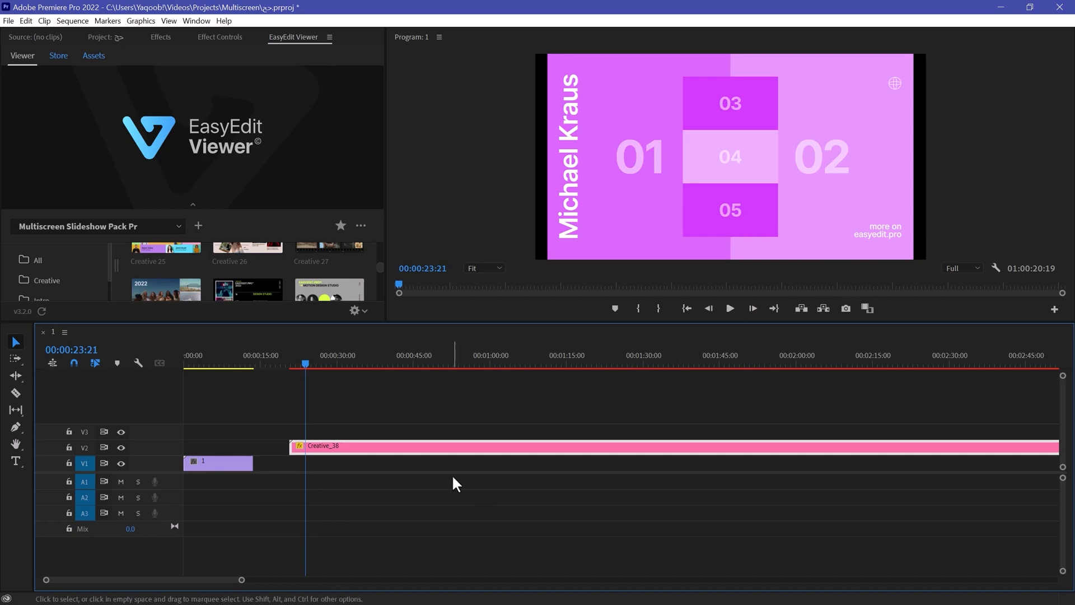
{"action": "mouse_move", "coordinate": [378, 442]}
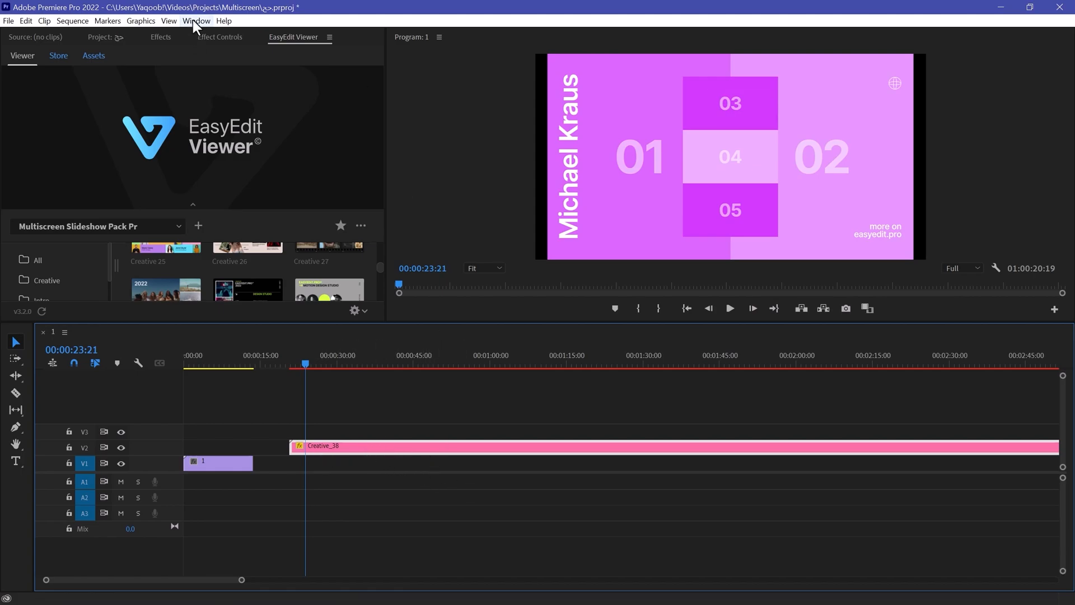
Step: Show the Essential Graphics panel from the Window menu
{"action": "left_click", "coordinate": [196, 20]}
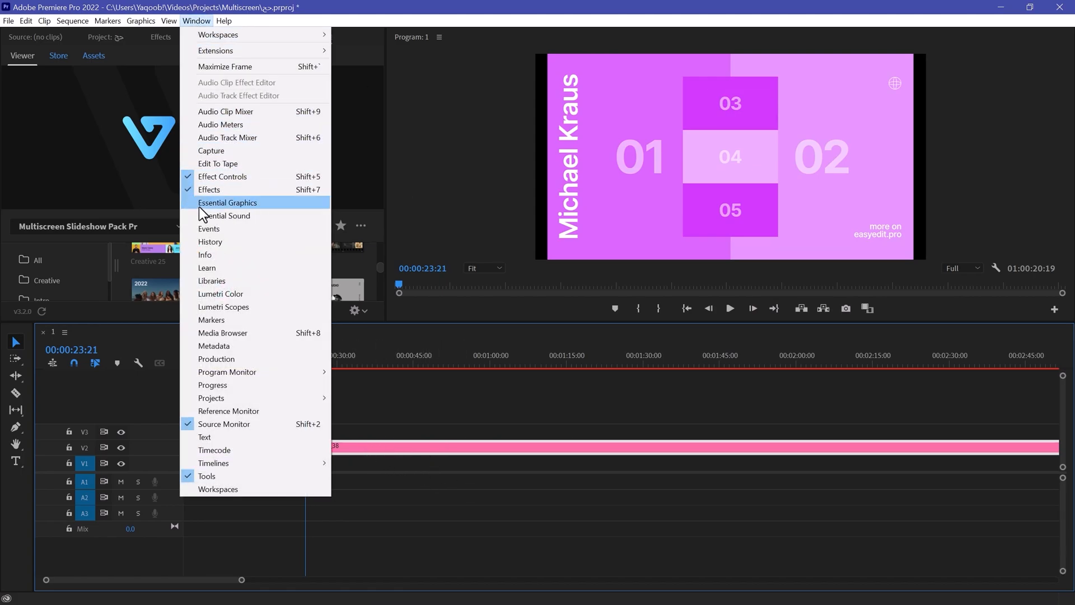
{"action": "left_click", "coordinate": [227, 203]}
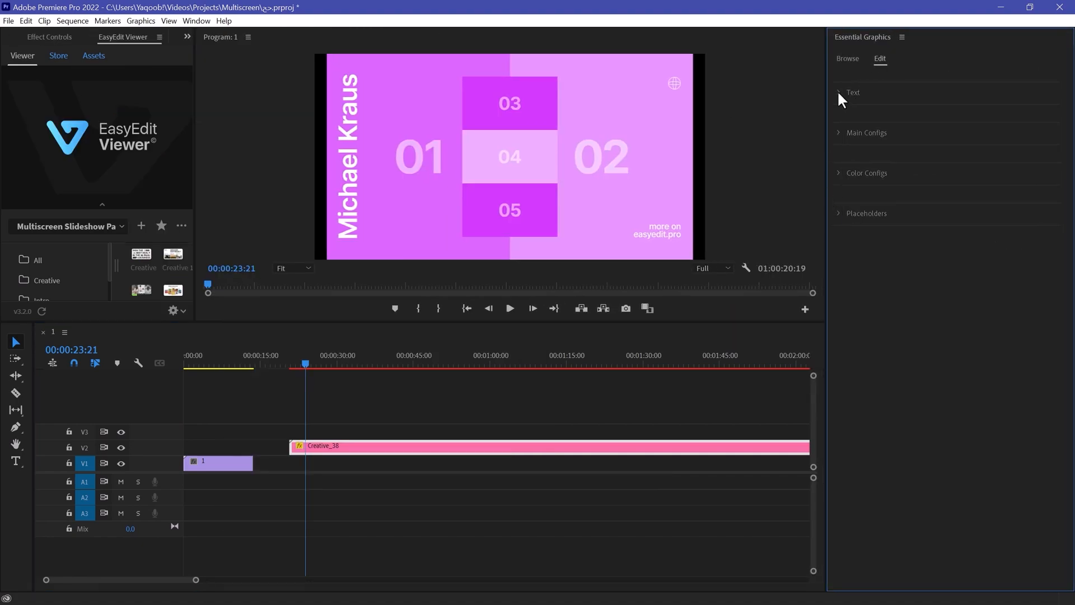
Step: Replace the Text 01 title 'Michael Kraus' with 'Premiere Pro'
{"action": "left_click", "coordinate": [839, 93]}
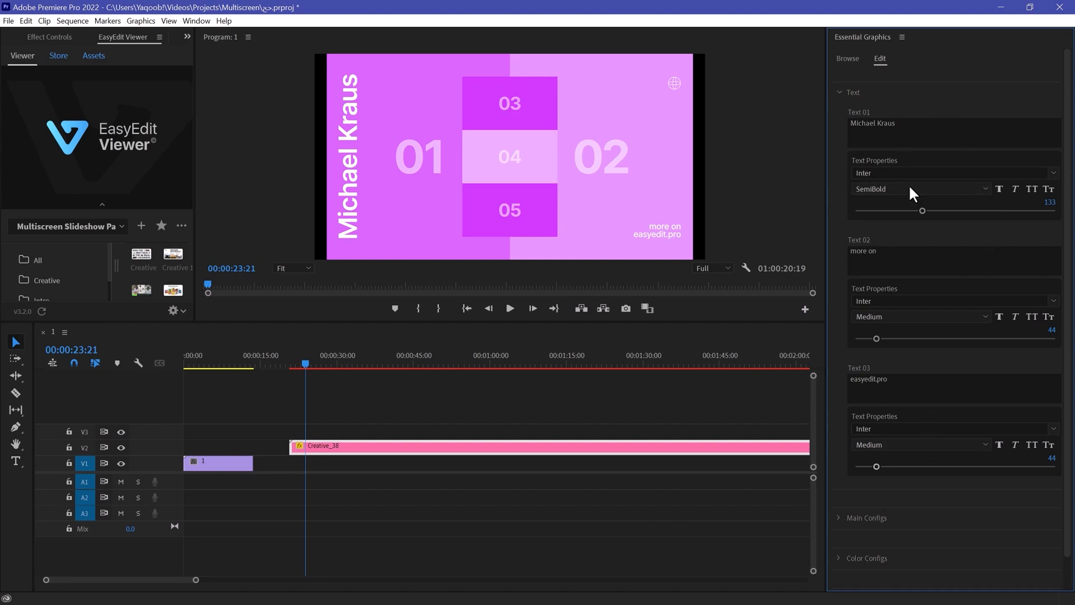
{"action": "double_click", "coordinate": [873, 123]}
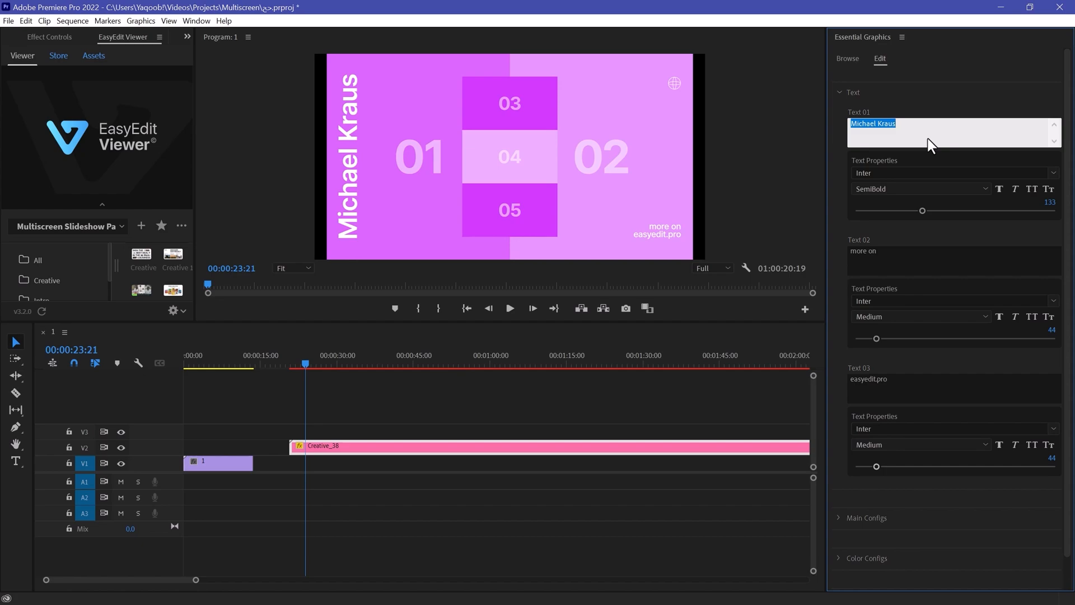
{"action": "type", "text": "P"}
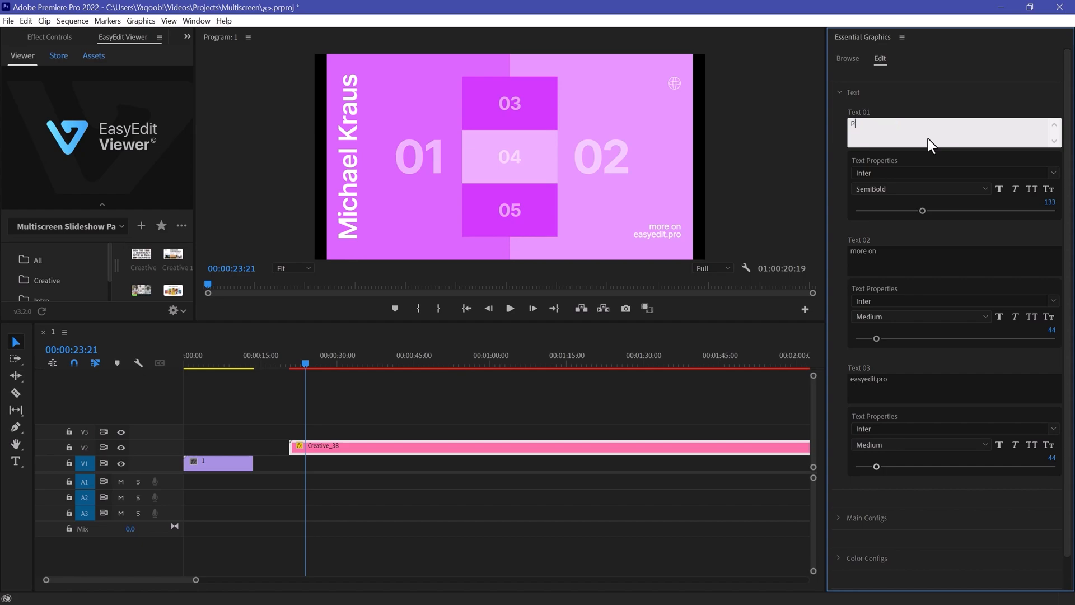
{"action": "type", "text": "remiere Pro"}
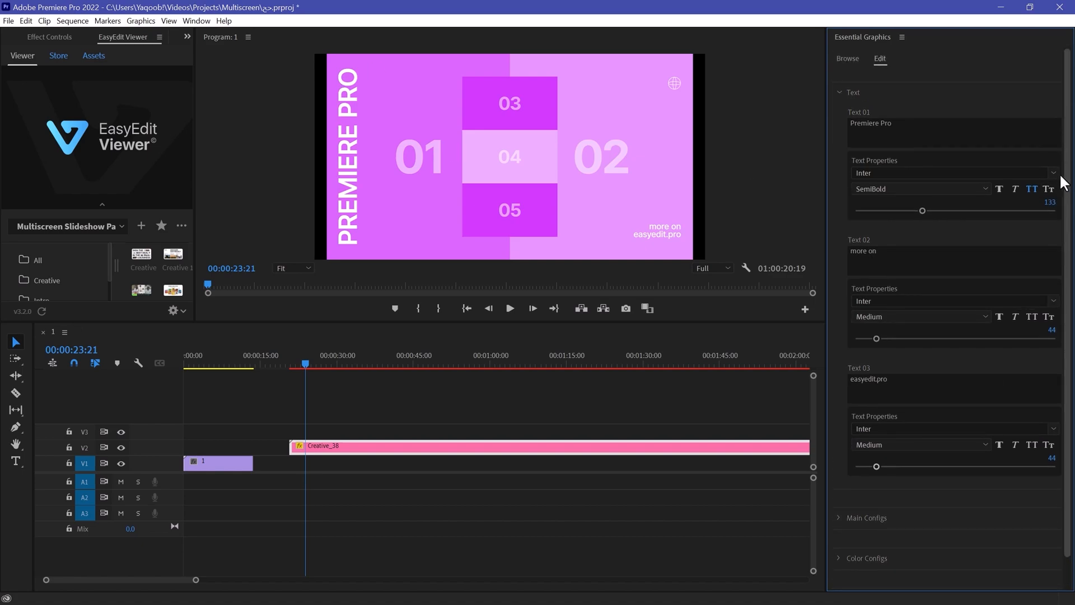
{"action": "left_click", "coordinate": [840, 92]}
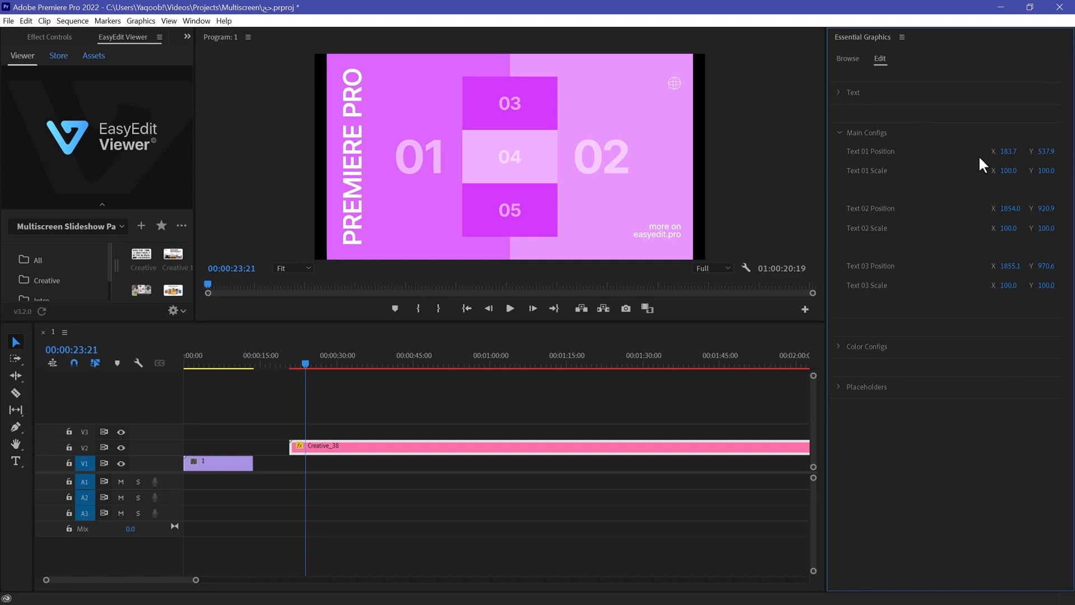
Step: Collapse the Main Configs group to hide position and scale settings
{"action": "left_click", "coordinate": [867, 132]}
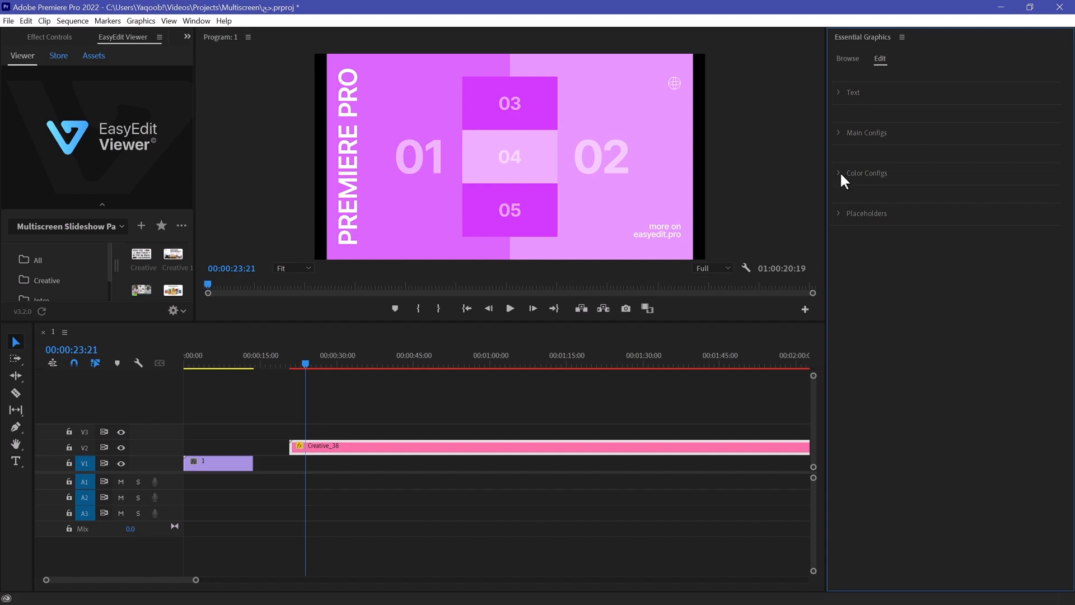
{"action": "left_click", "coordinate": [866, 172]}
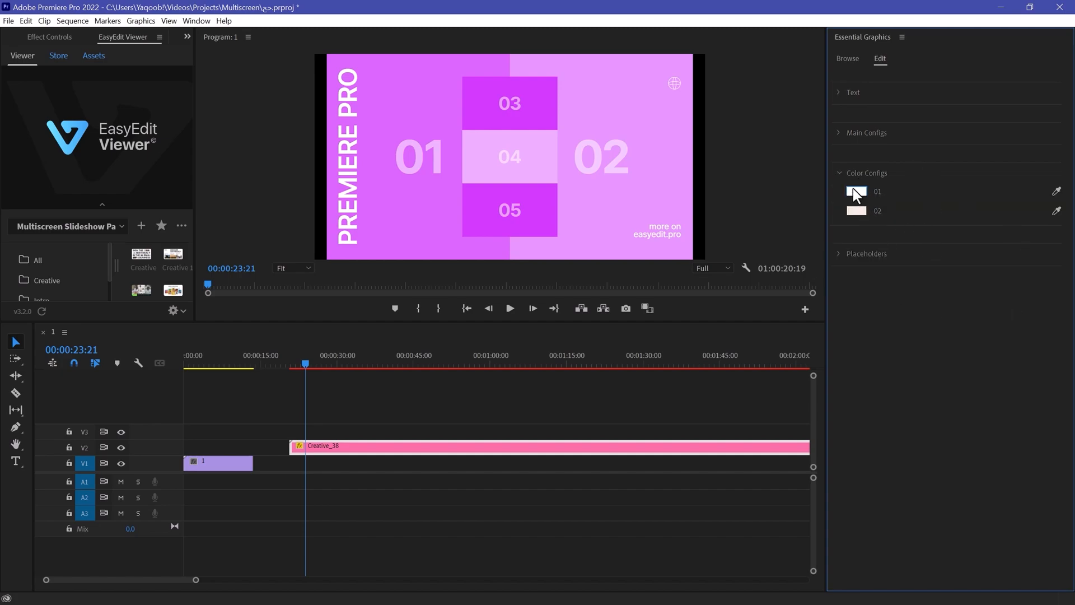
{"action": "left_click", "coordinate": [857, 192]}
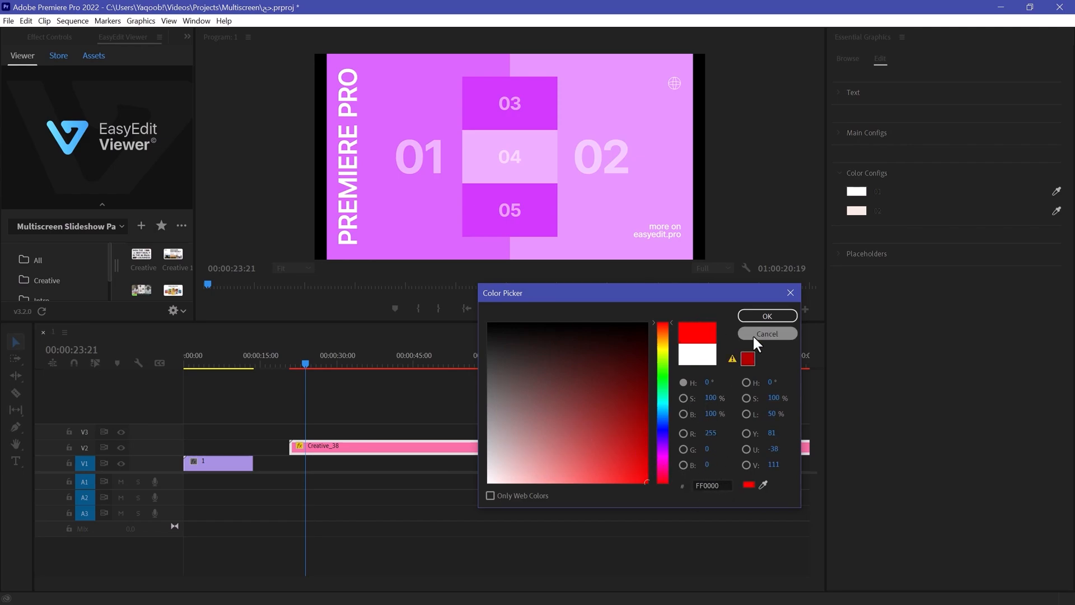
{"action": "left_click", "coordinate": [767, 316]}
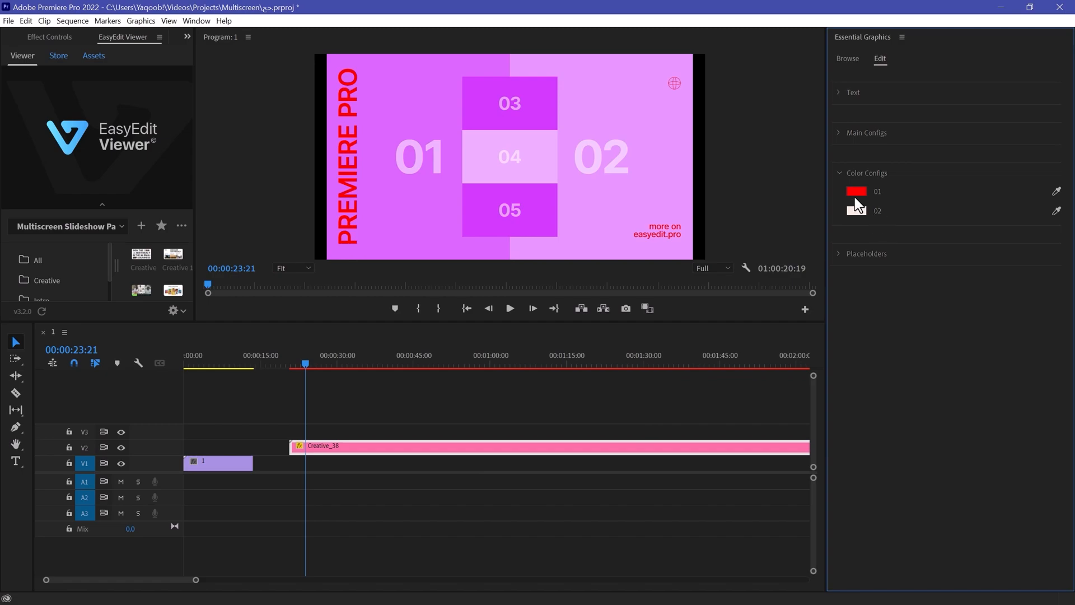
{"action": "left_click", "coordinate": [856, 211]}
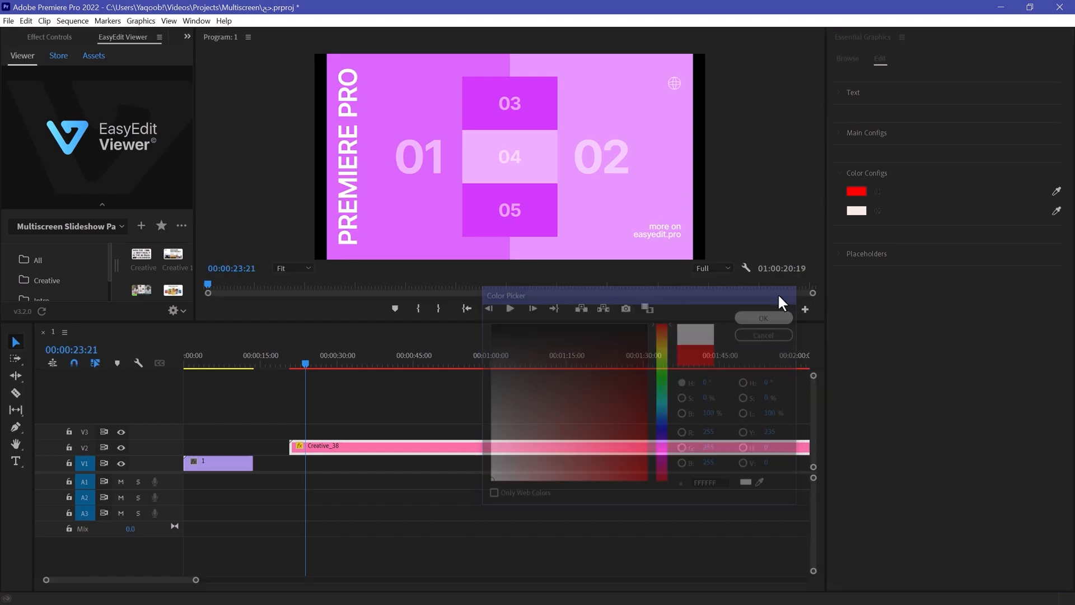
{"action": "left_click", "coordinate": [762, 317]}
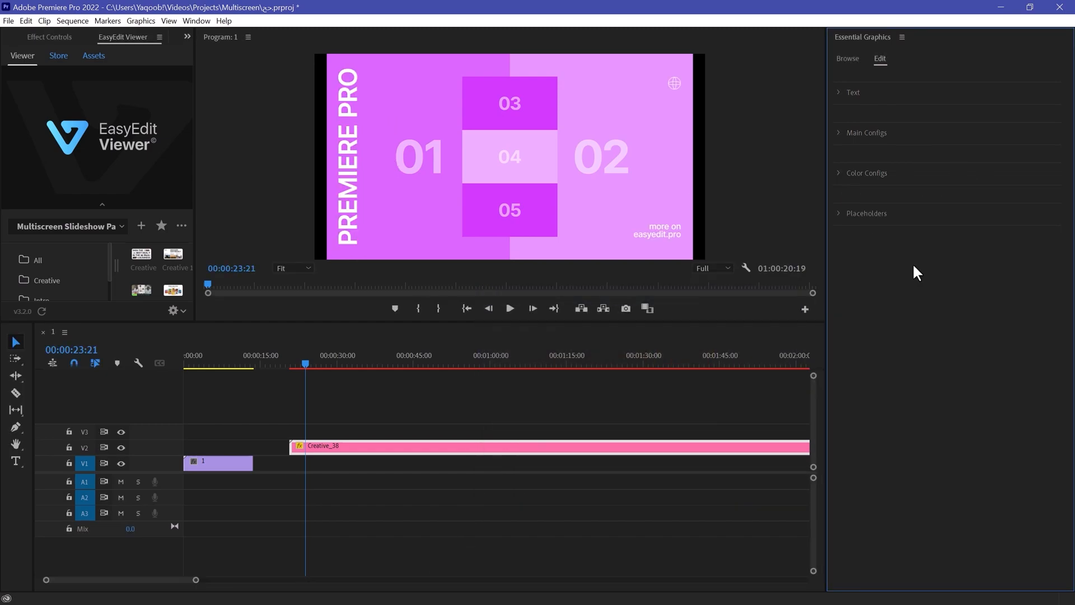
Step: Expand Placeholders and replace the first placeholder with a photo via Replace from Explorer
{"action": "left_click", "coordinate": [866, 212]}
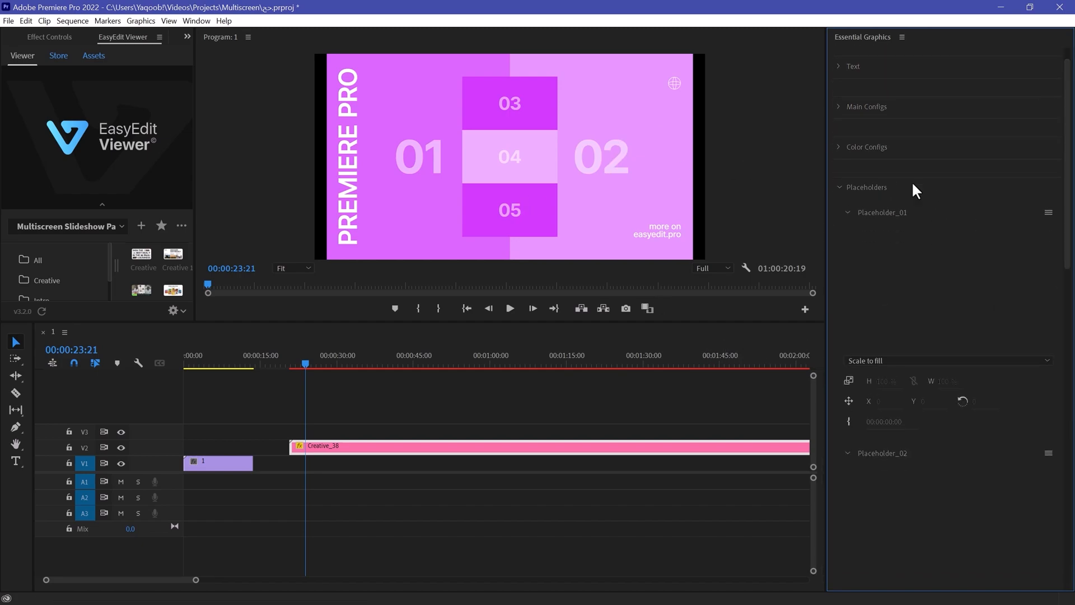
{"action": "mouse_move", "coordinate": [609, 159]}
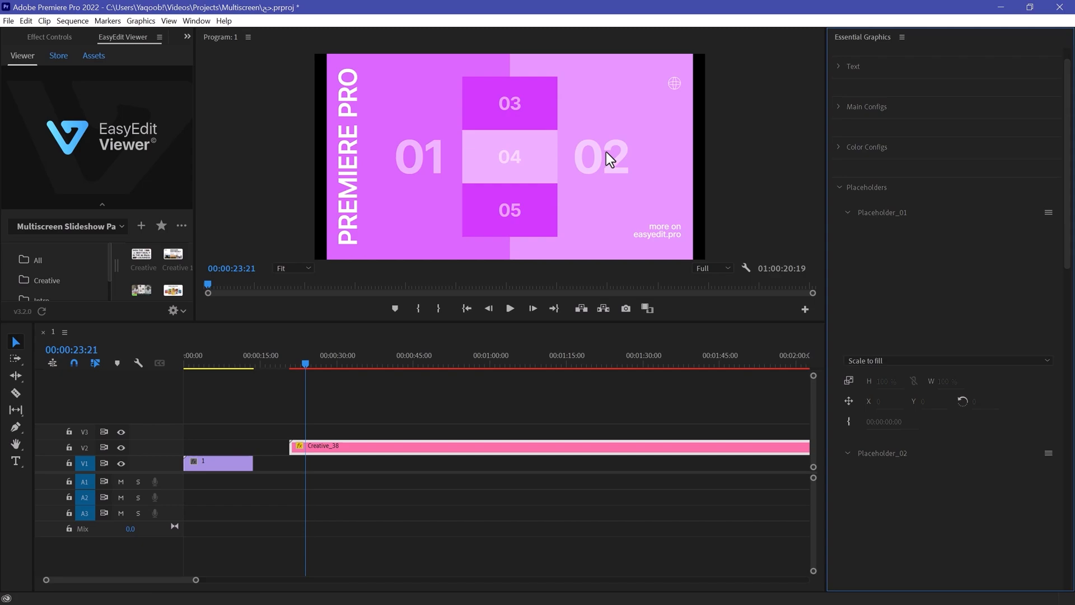
{"action": "mouse_move", "coordinate": [641, 261]}
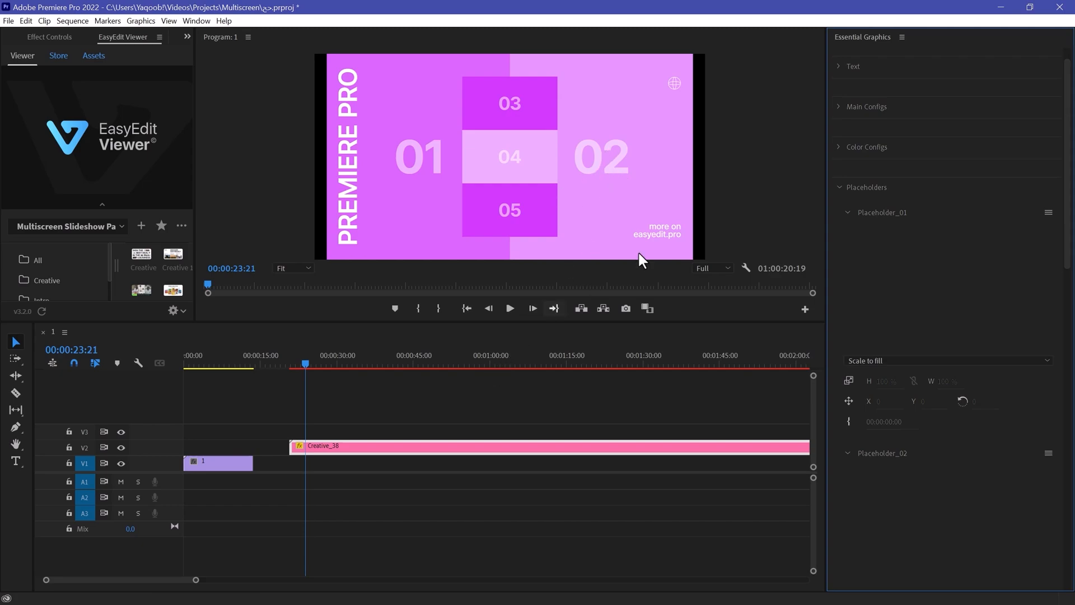
{"action": "left_click", "coordinate": [1048, 213]}
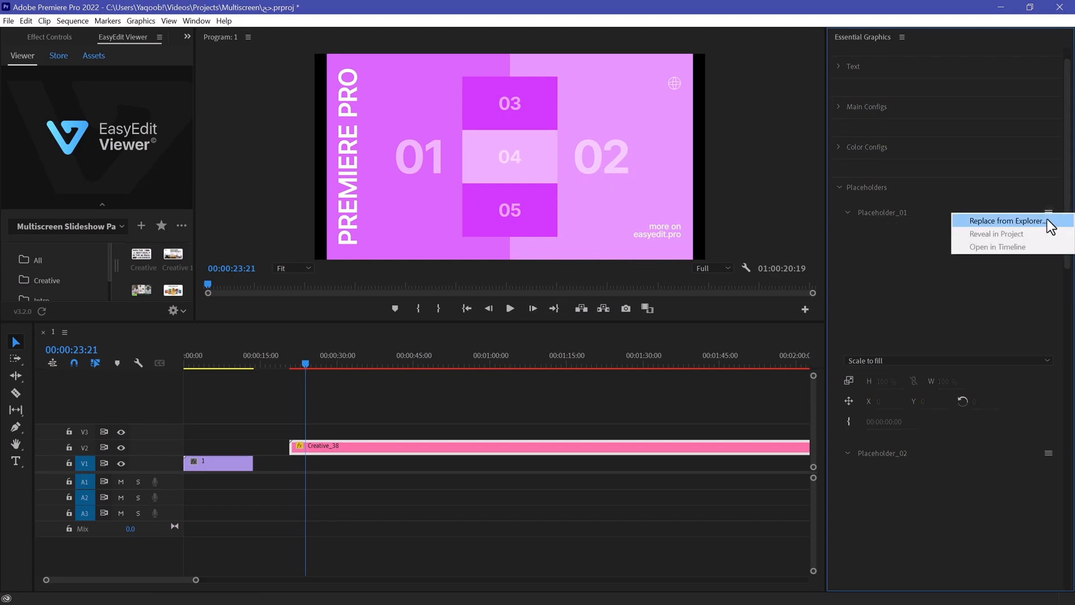
{"action": "left_click", "coordinate": [1007, 221]}
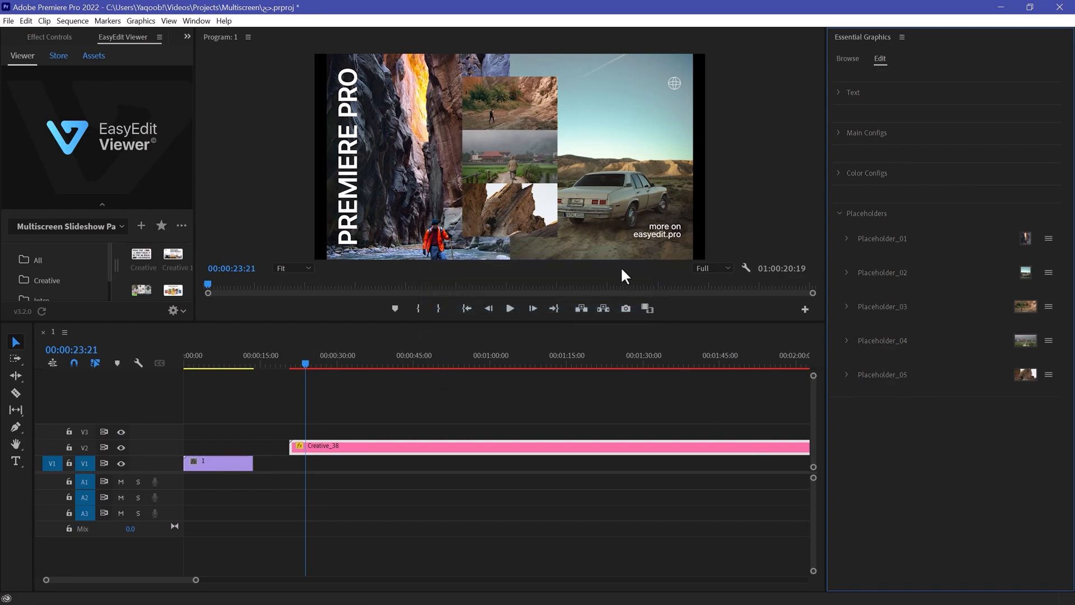
Step: Change Placeholder_01's Y position from 540 to 435 so the hiker shows fully
{"action": "left_click", "coordinate": [839, 237]}
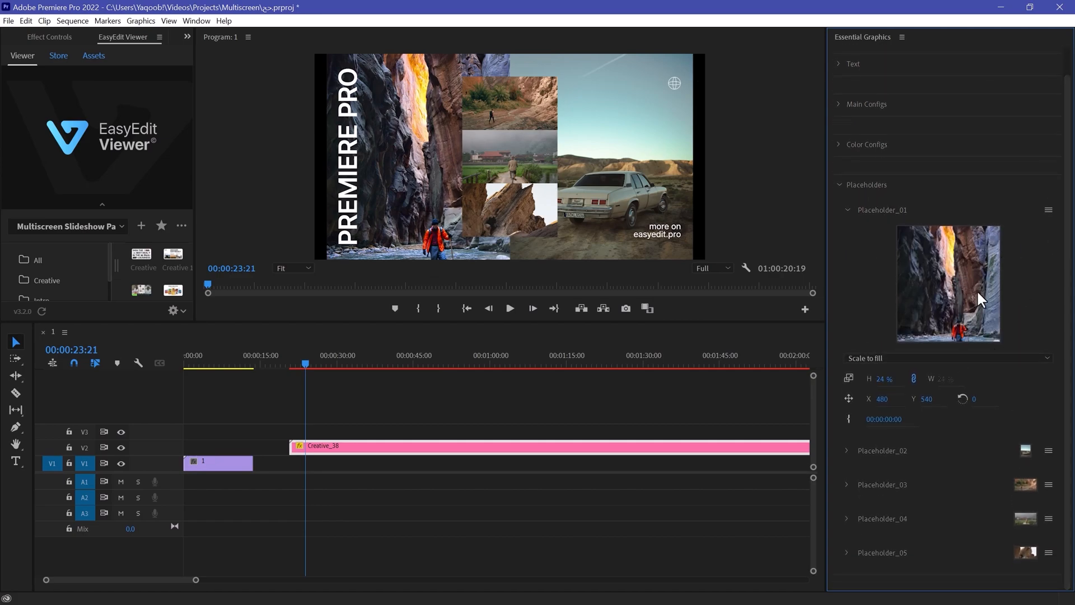
{"action": "mouse_move", "coordinate": [963, 296]}
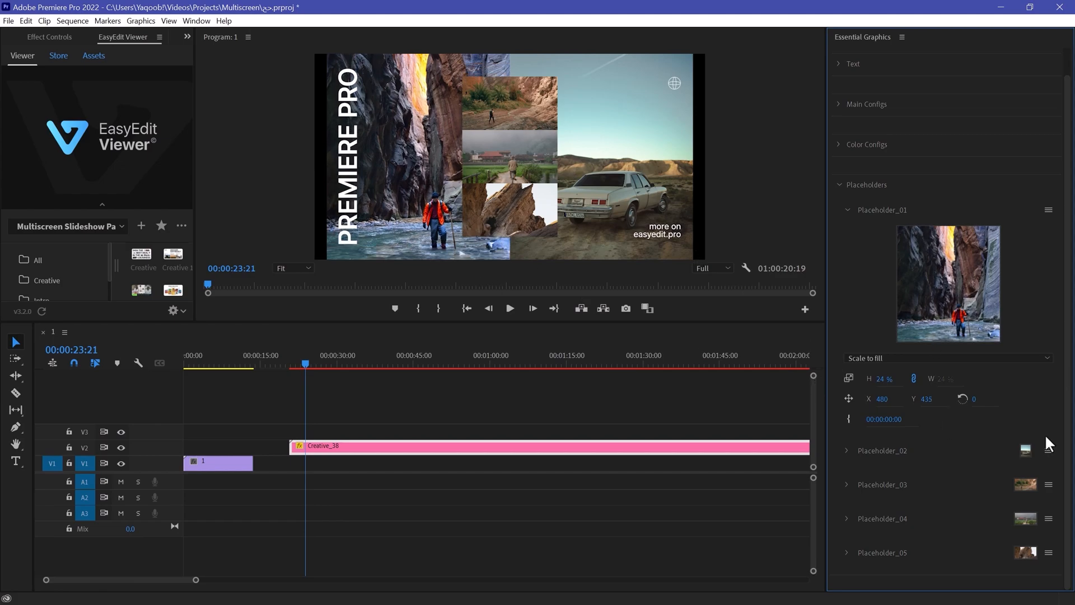
{"action": "left_click", "coordinate": [947, 359]}
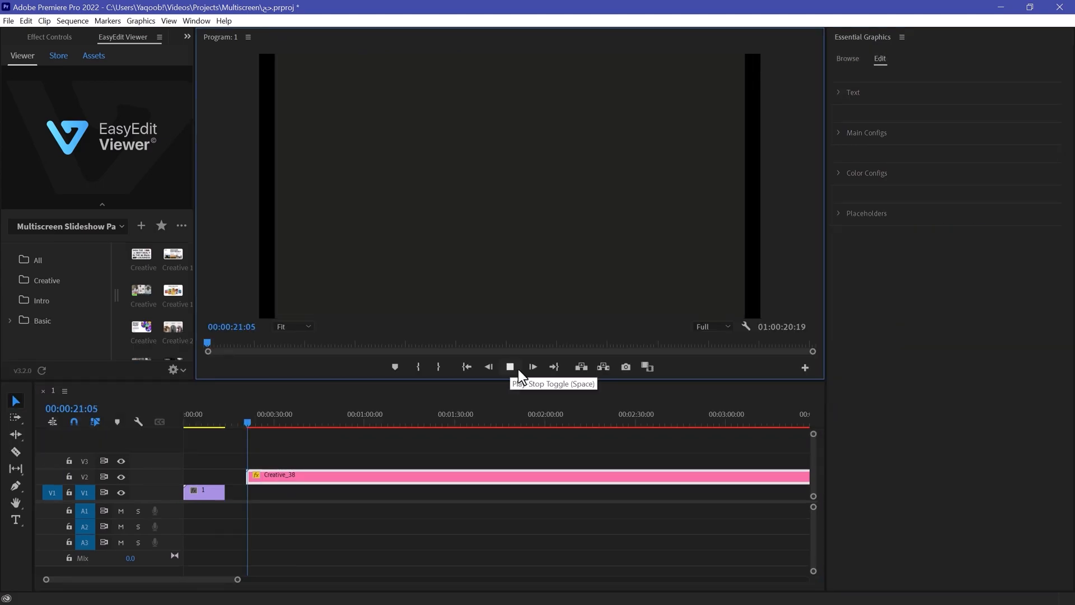
Step: Preview the finished multiscreen template in the Program Monitor, then stop playback
{"action": "left_click", "coordinate": [509, 368]}
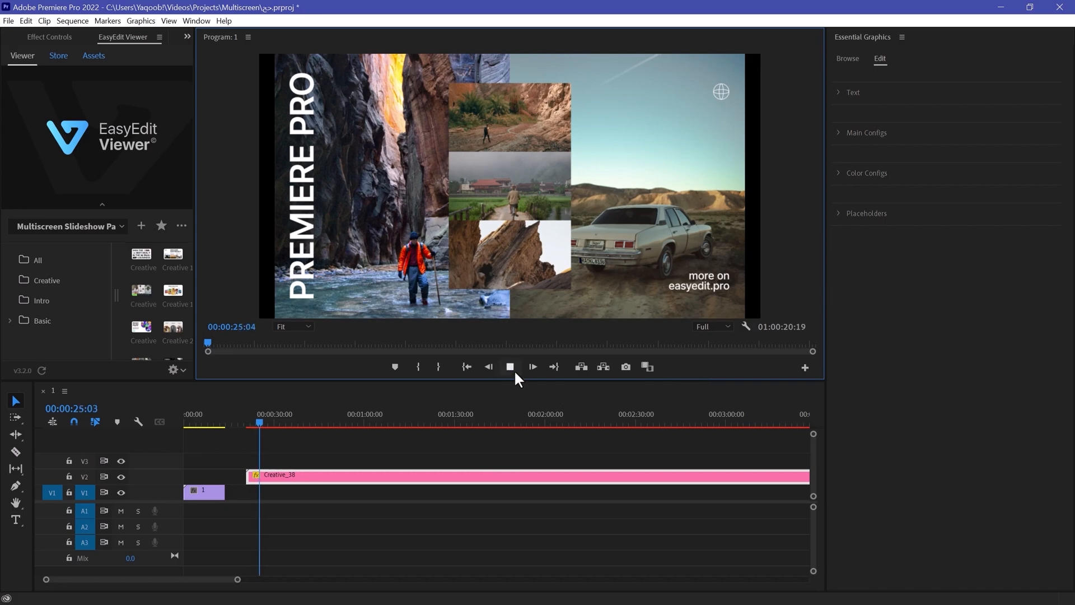
{"action": "left_click", "coordinate": [511, 366]}
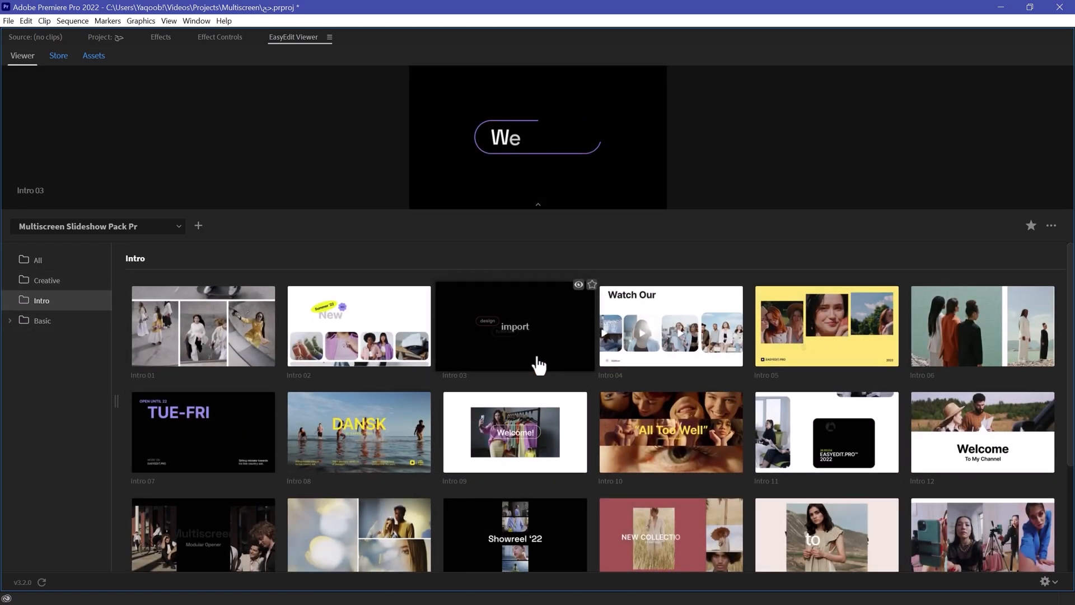
Step: Preview the Intro 03 template, then switch to the Basic template category
{"action": "left_click", "coordinate": [514, 326]}
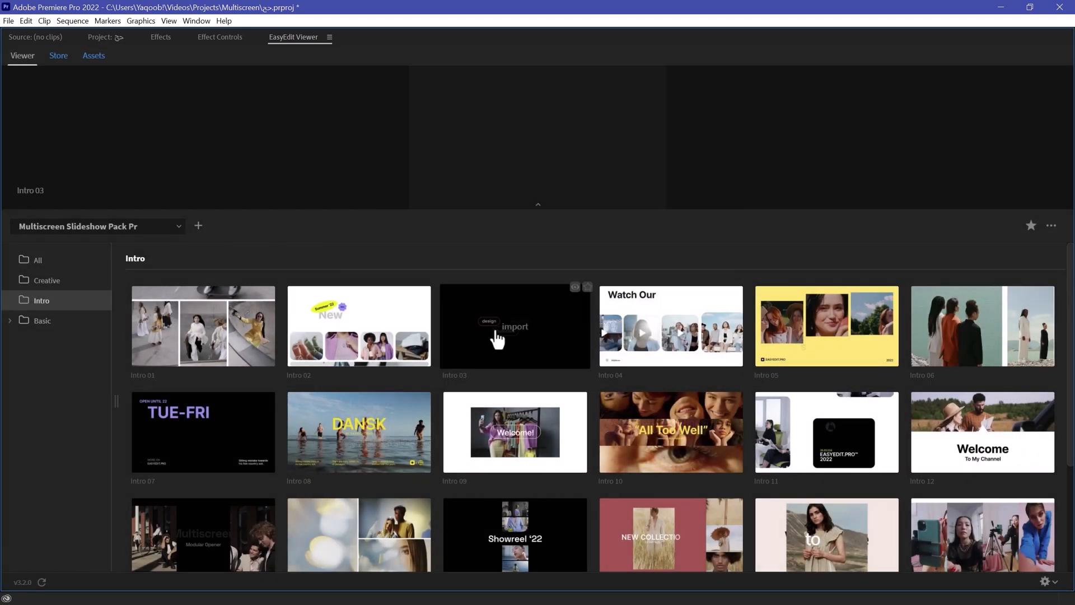
{"action": "left_click", "coordinate": [41, 321]}
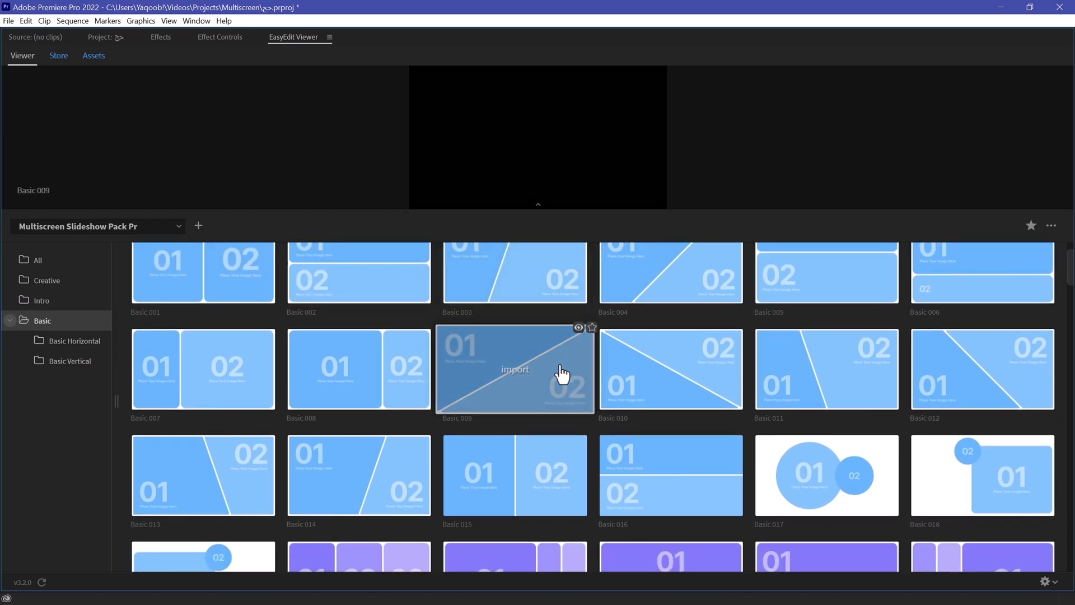
Step: Browse the Basic Horizontal and Basic Vertical grid templates in the EasyEdit library
{"action": "left_click", "coordinate": [72, 341]}
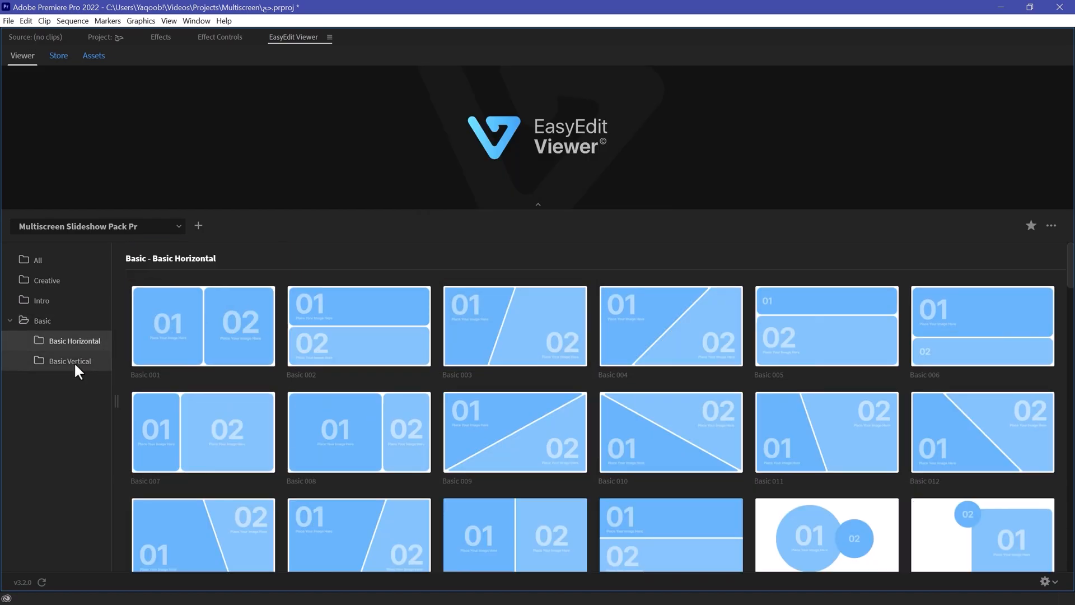
{"action": "left_click", "coordinate": [68, 360]}
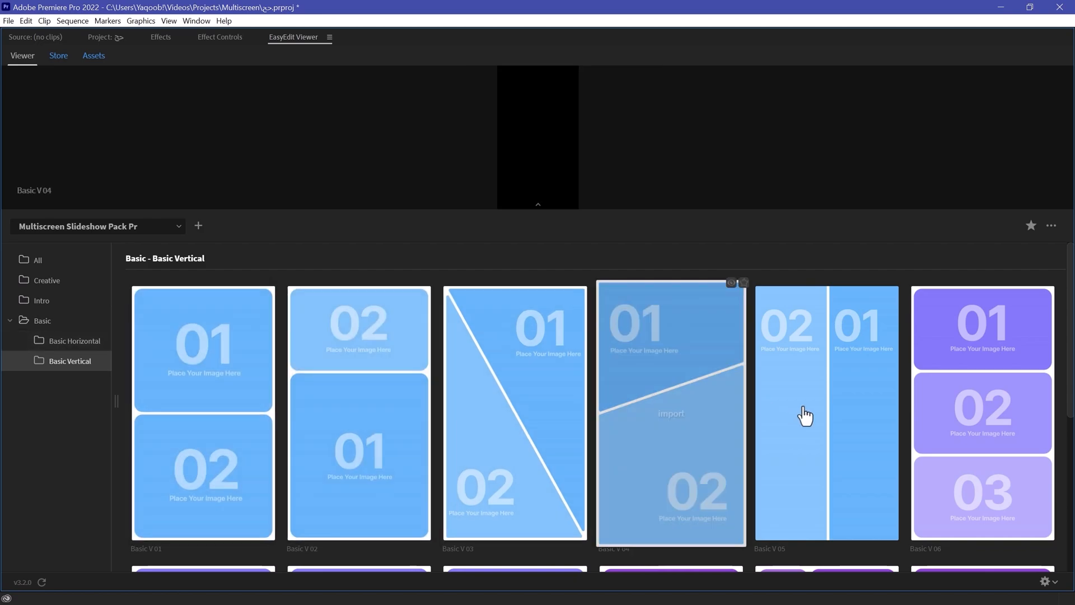
{"action": "left_click", "coordinate": [74, 341]}
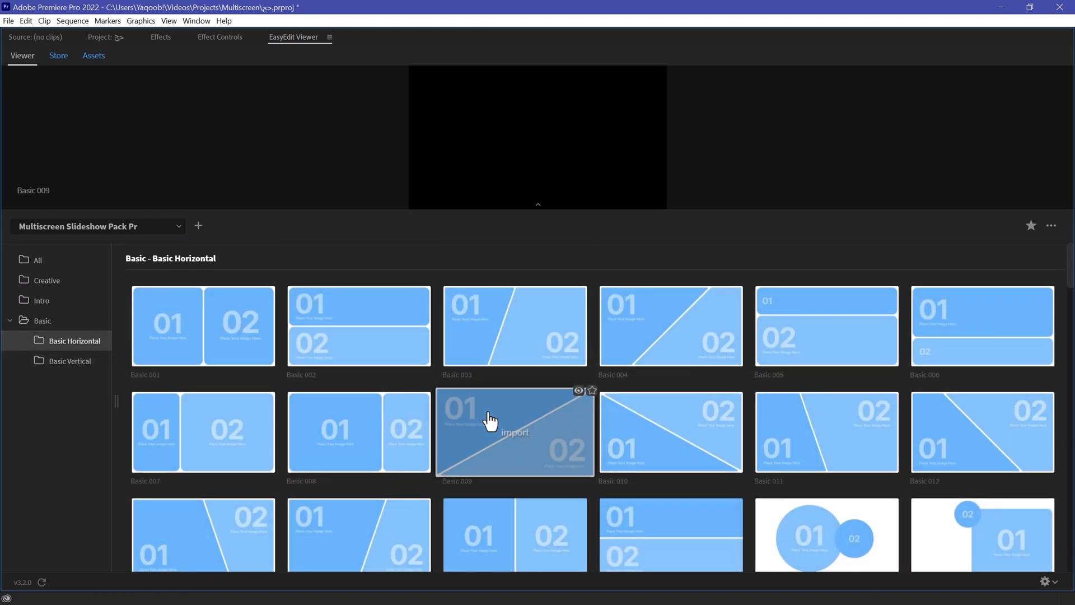
{"action": "left_click", "coordinate": [68, 360]}
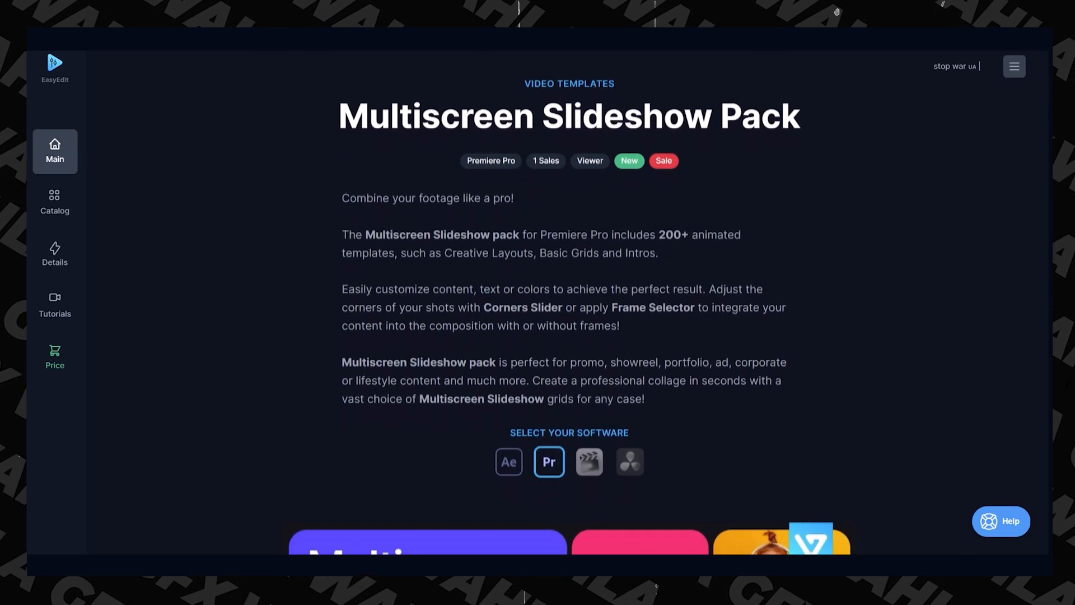
Step: Bring the Multiscreen Slideshow Pack's licence pricing (free, $29, $197) into view
{"action": "scroll", "scroll_direction": "down", "scroll_amount": 3}
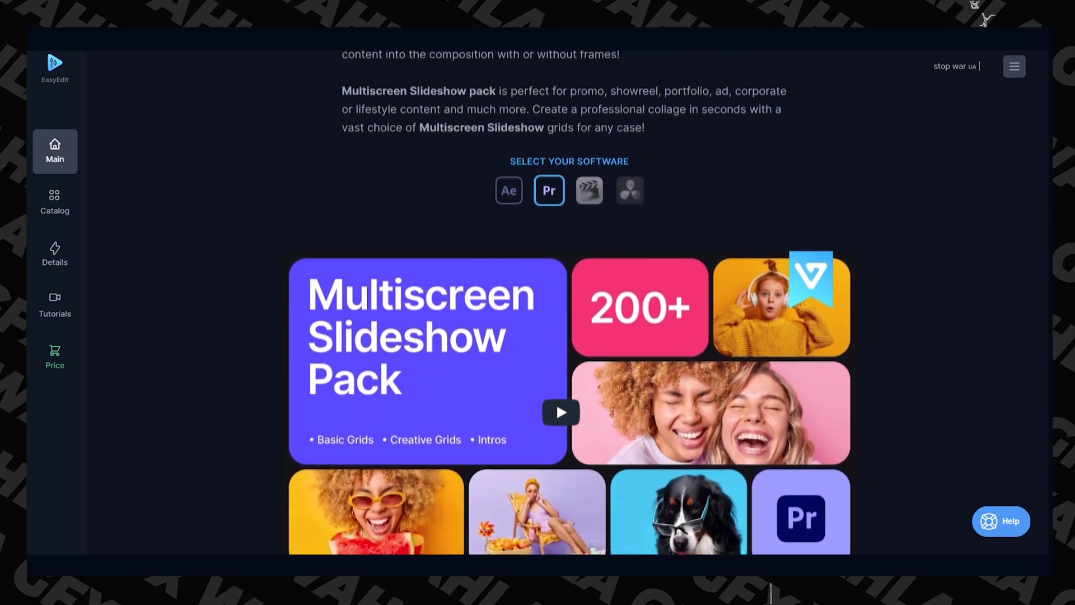
{"action": "scroll", "scroll_direction": "down", "scroll_amount": 3}
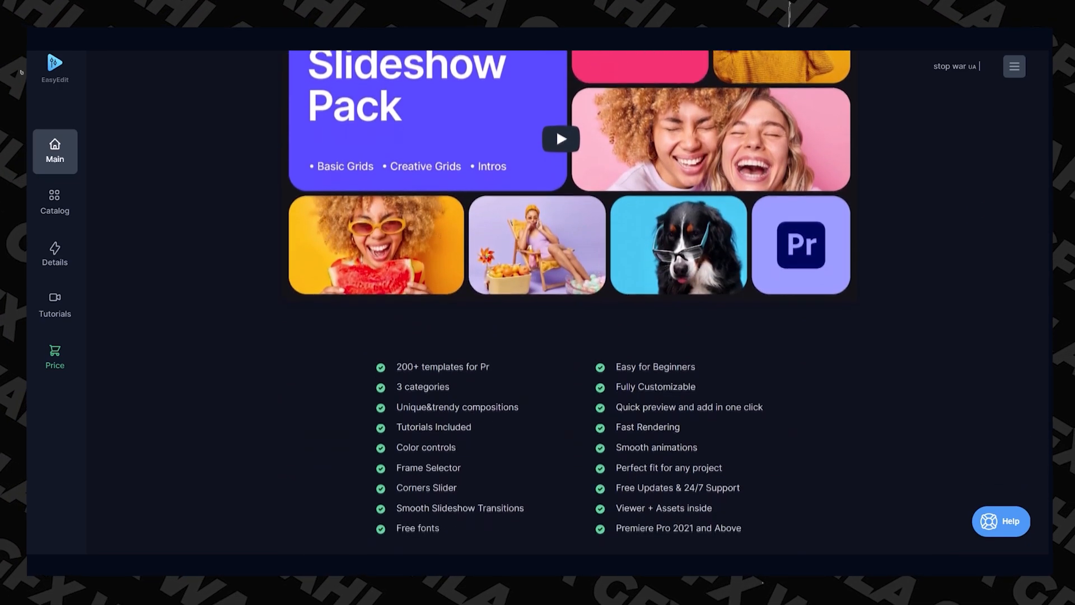
{"action": "scroll", "scroll_direction": "down", "scroll_amount": 3}
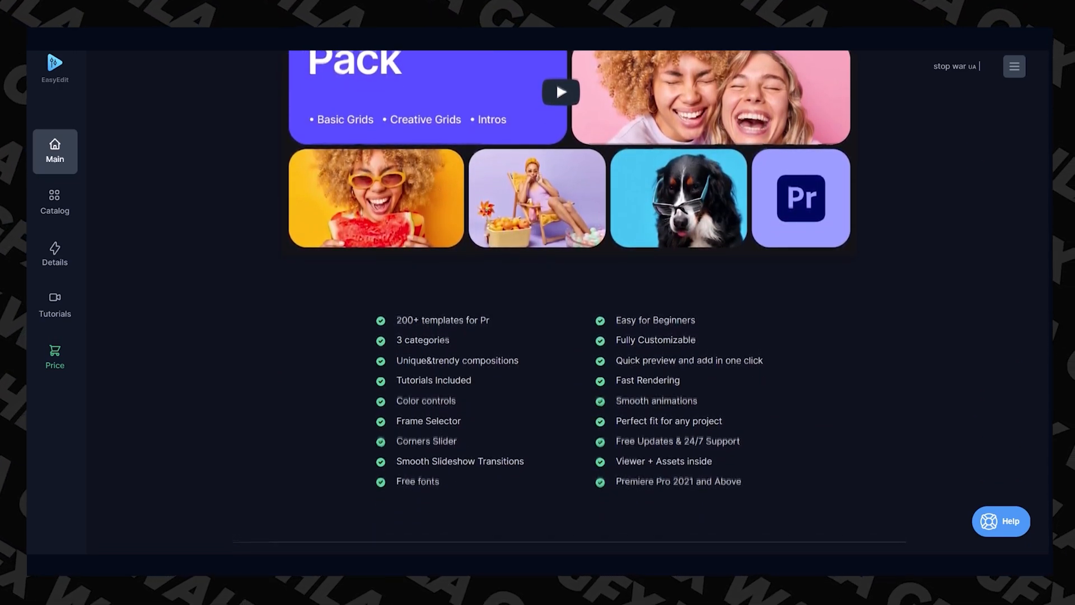
{"action": "left_click", "coordinate": [54, 356]}
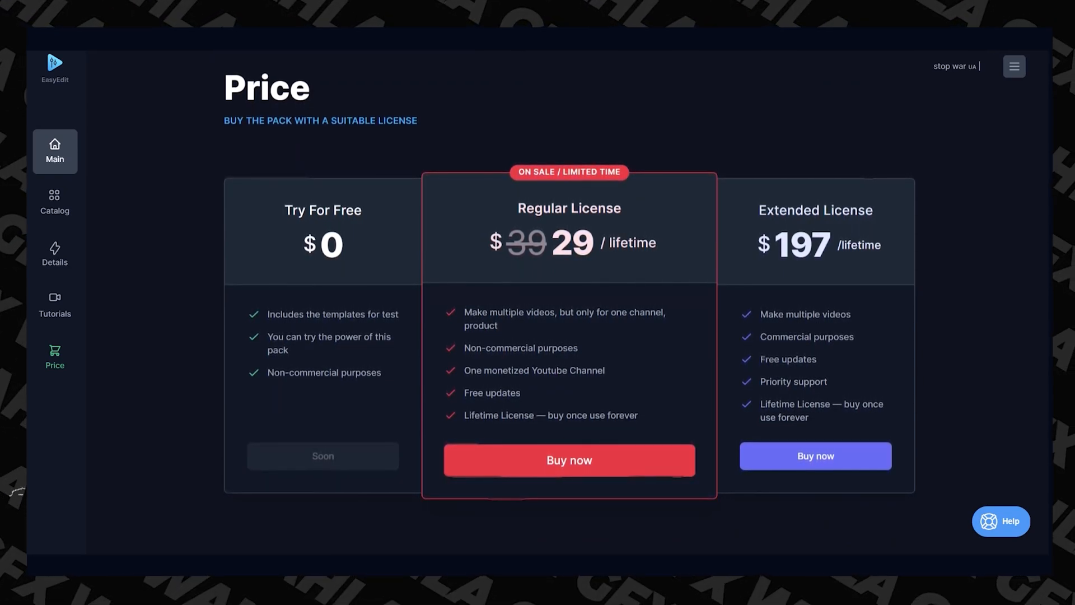
Step: Show the website catalogue's Basic Horizontal Frames templates
{"action": "scroll", "scroll_direction": "down", "scroll_amount": 3}
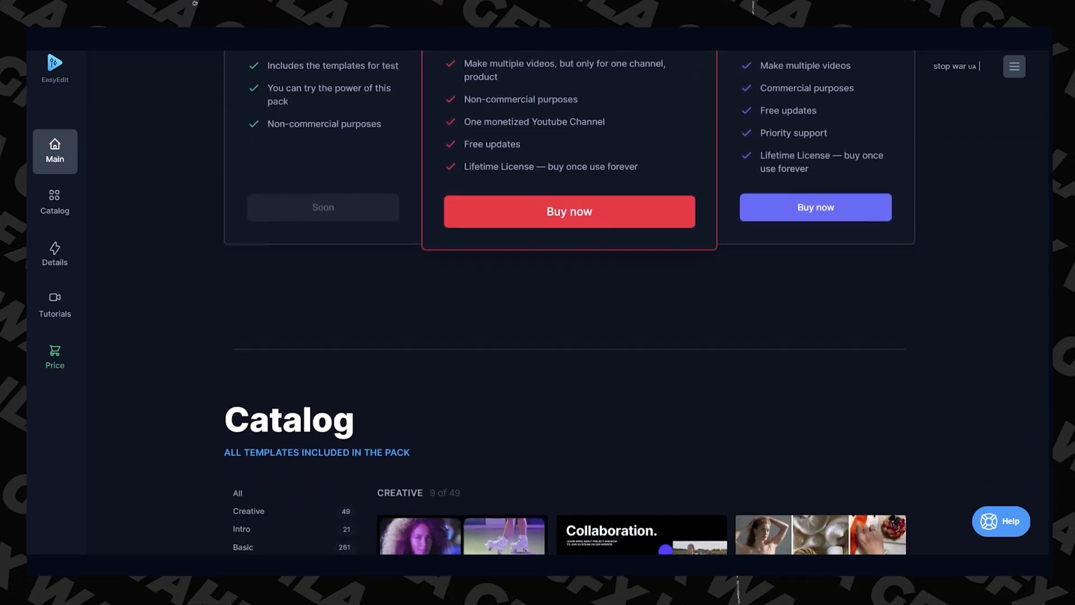
{"action": "scroll", "scroll_direction": "down", "scroll_amount": 3}
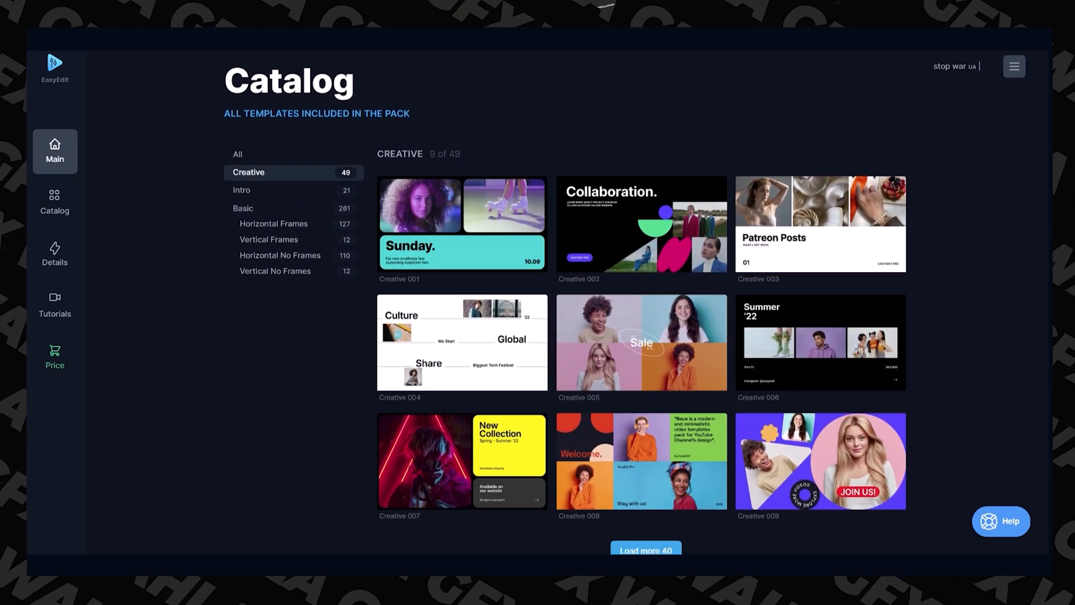
{"action": "scroll", "scroll_direction": "down", "scroll_amount": 3}
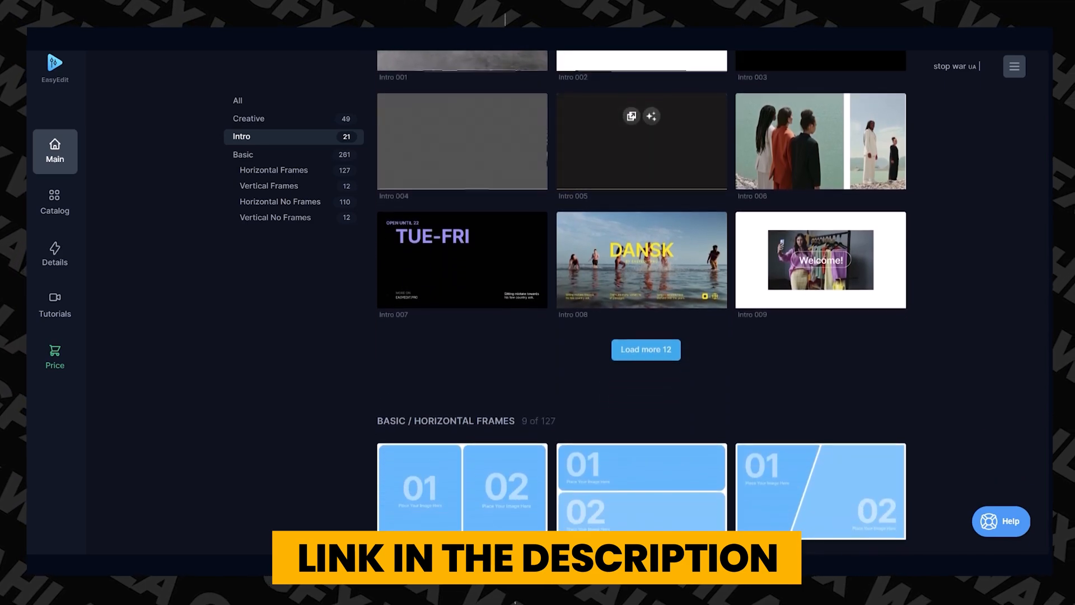
{"action": "left_click", "coordinate": [273, 170]}
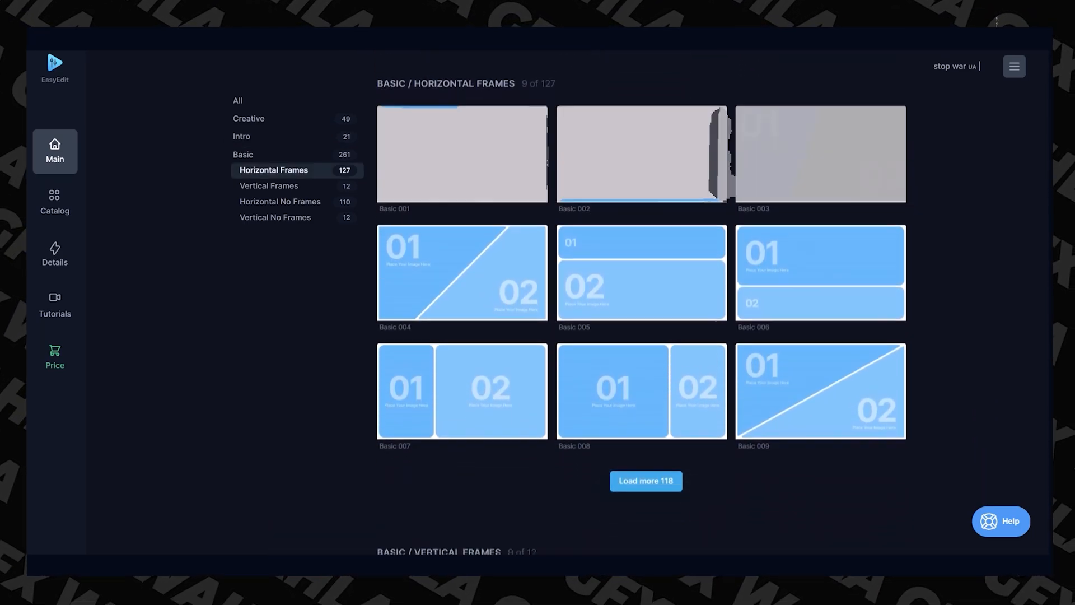